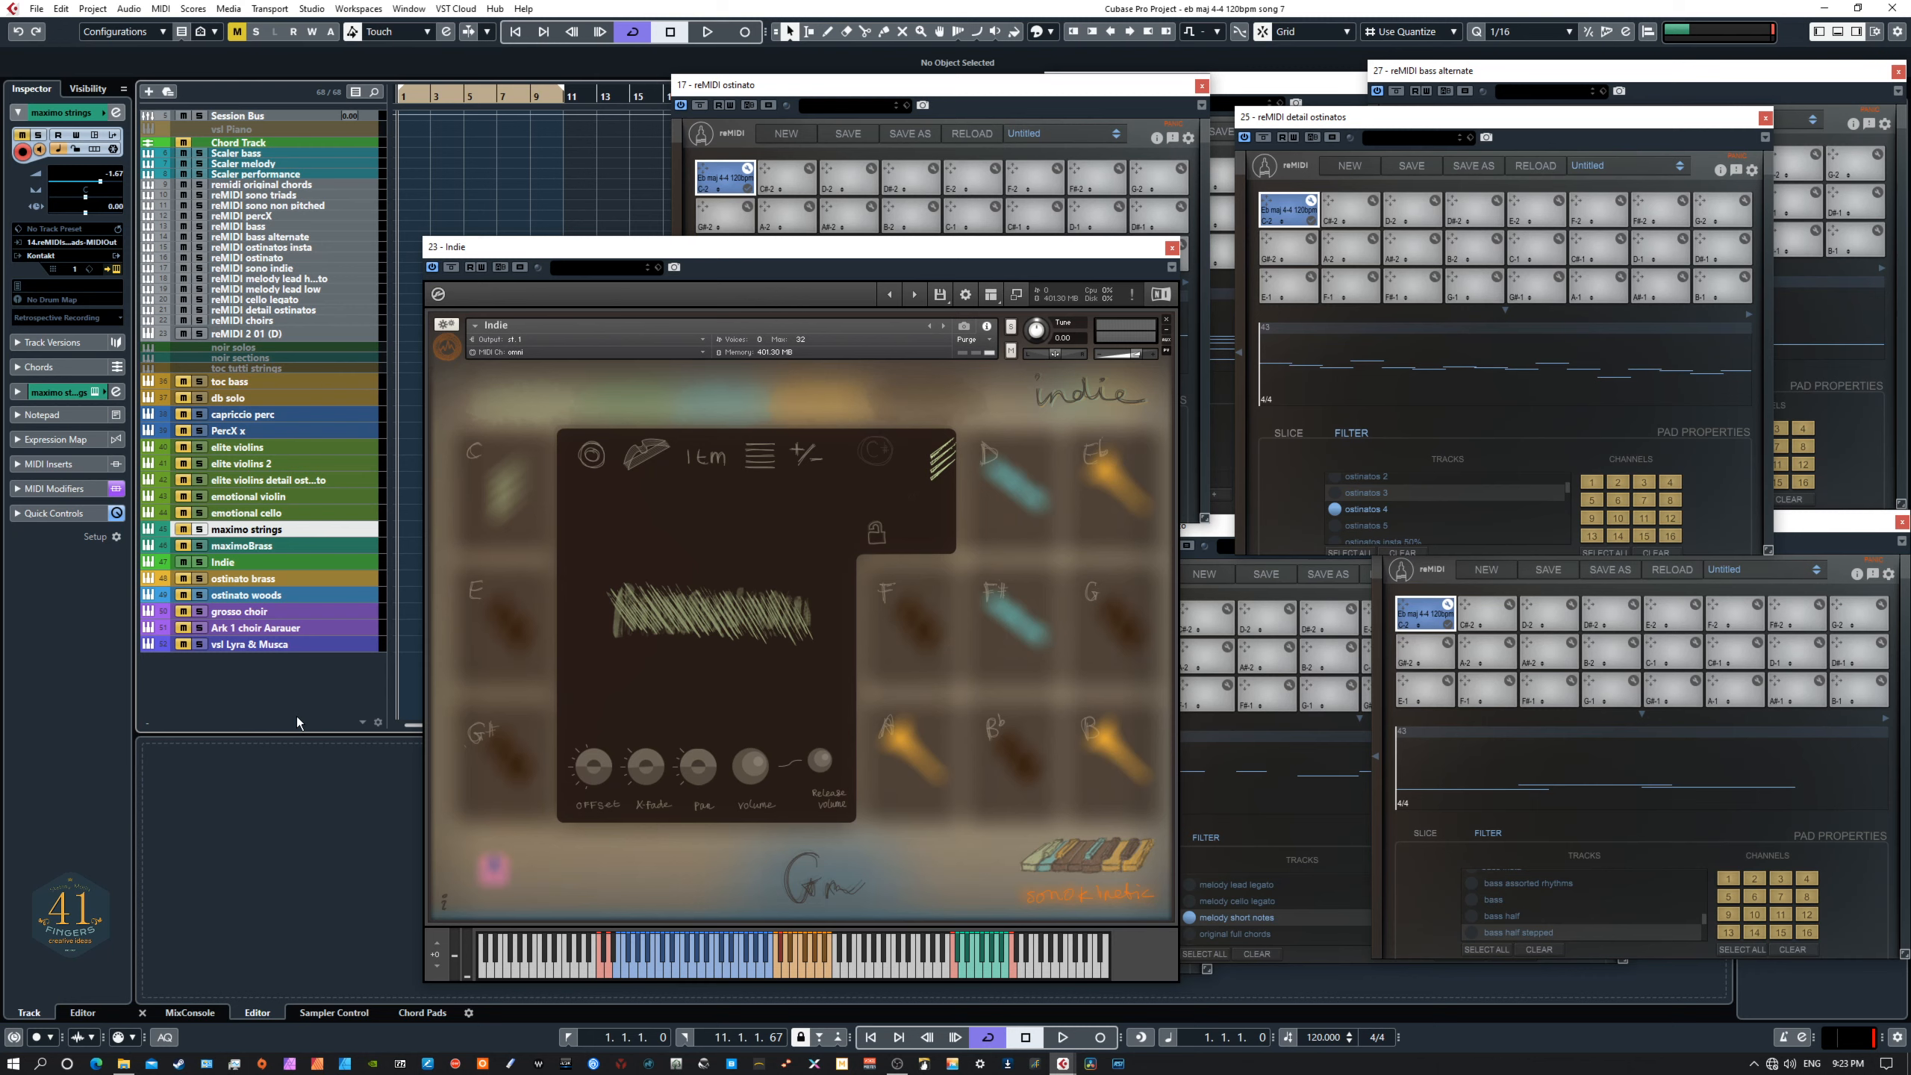
mouse_move(91, 675)
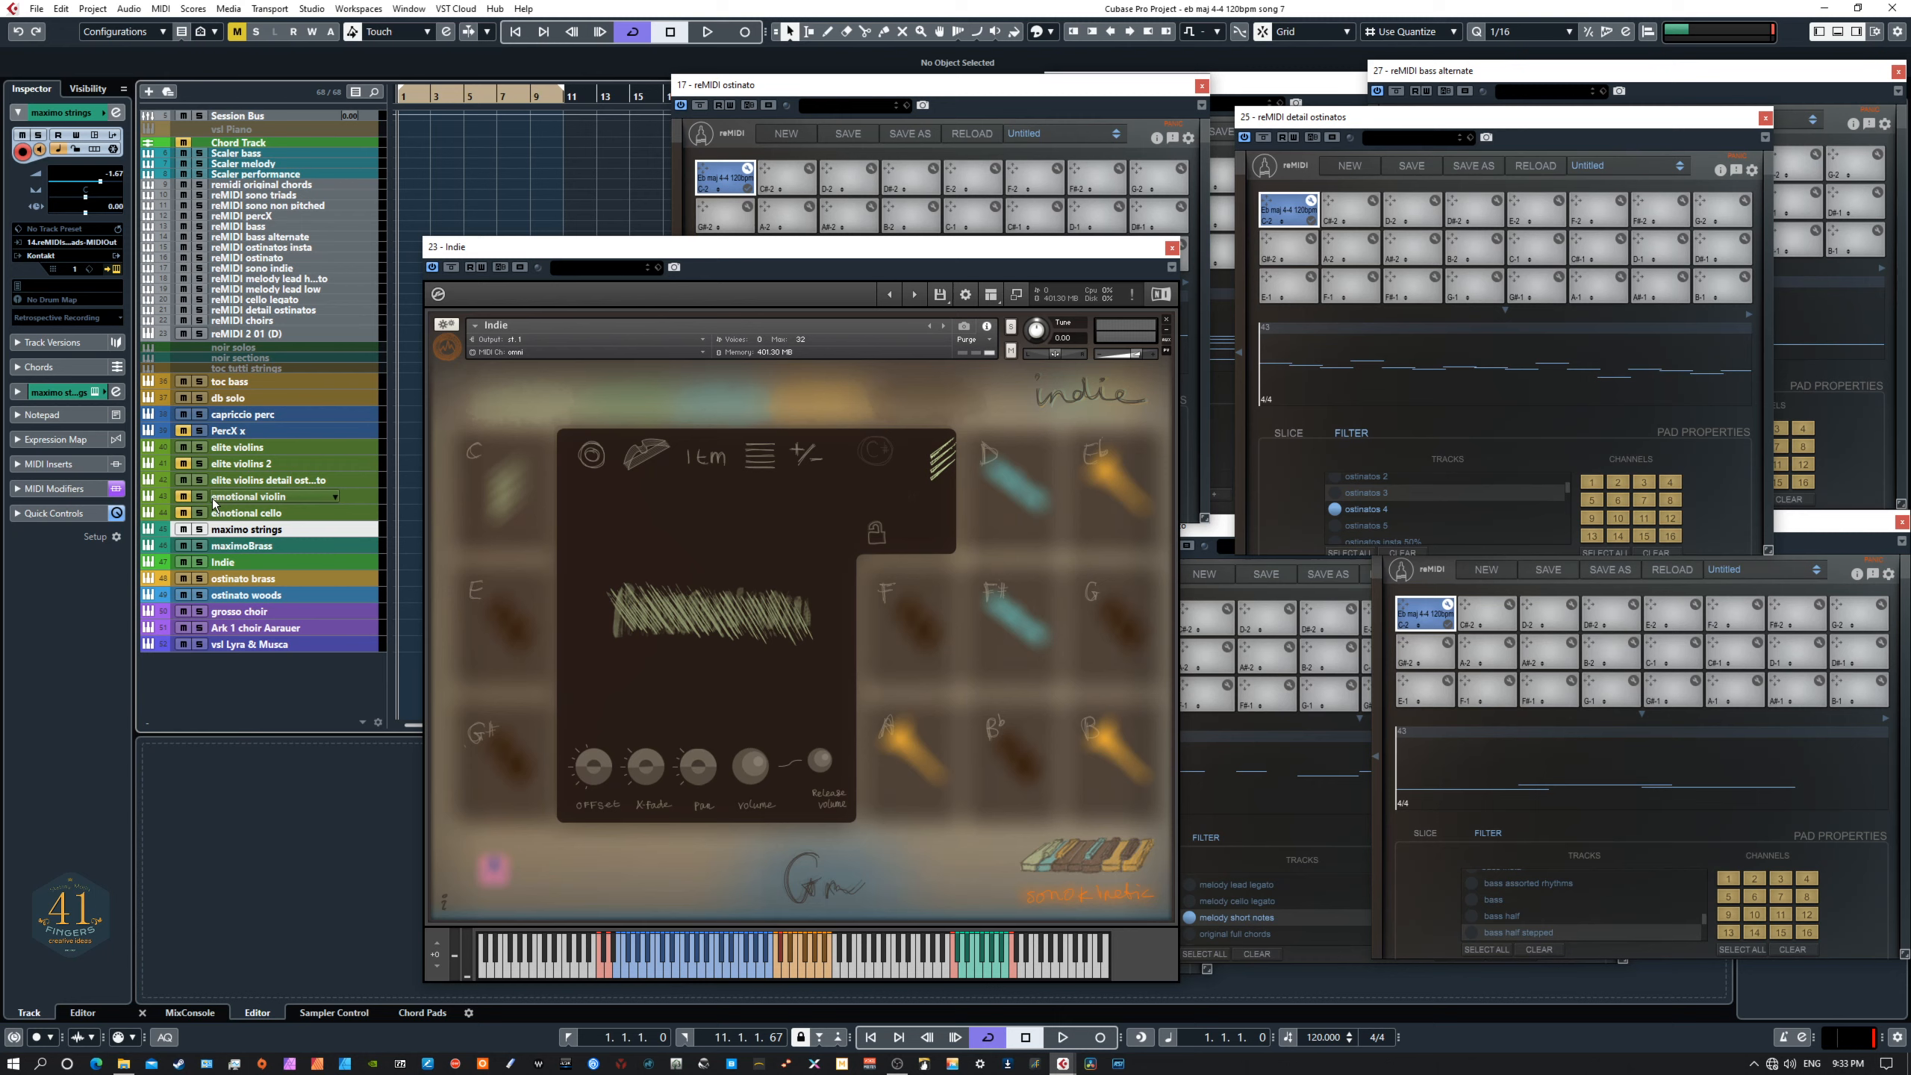
mouse_move(216, 507)
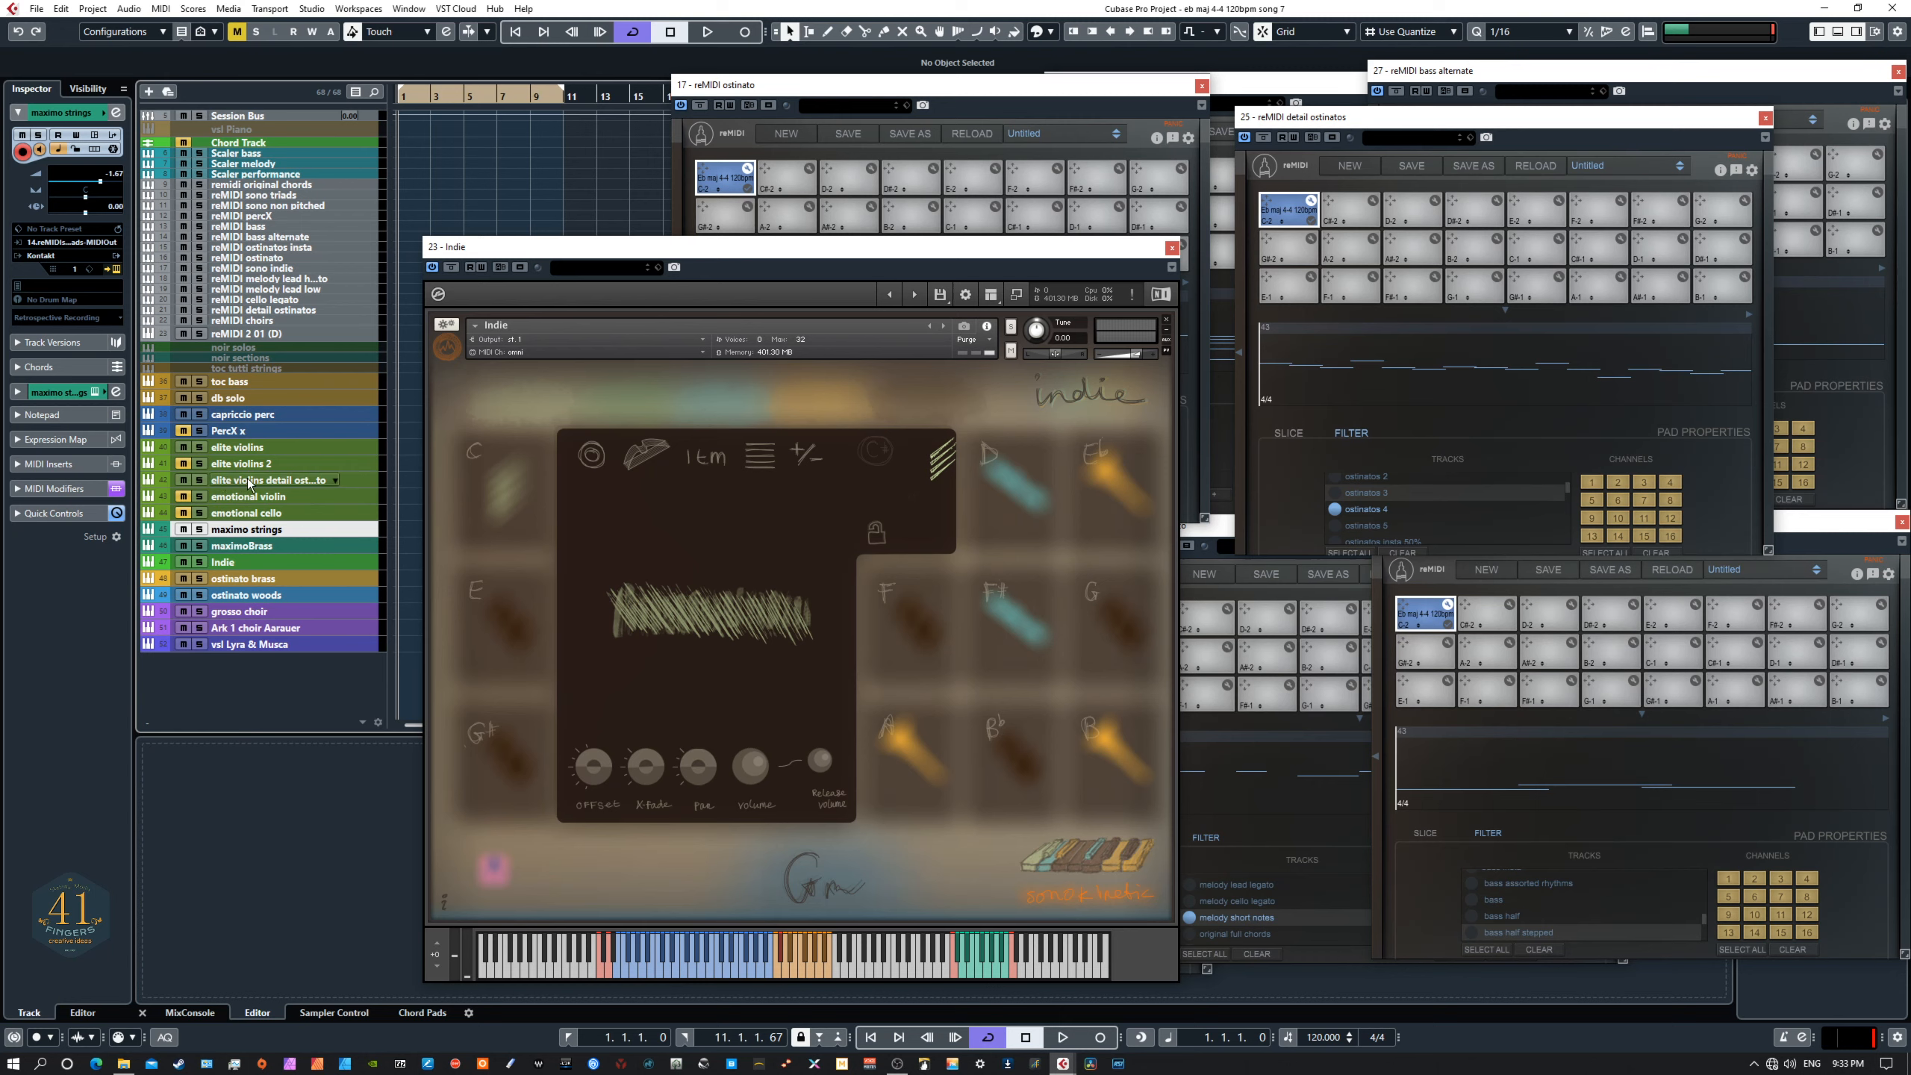
mouse_move(250, 480)
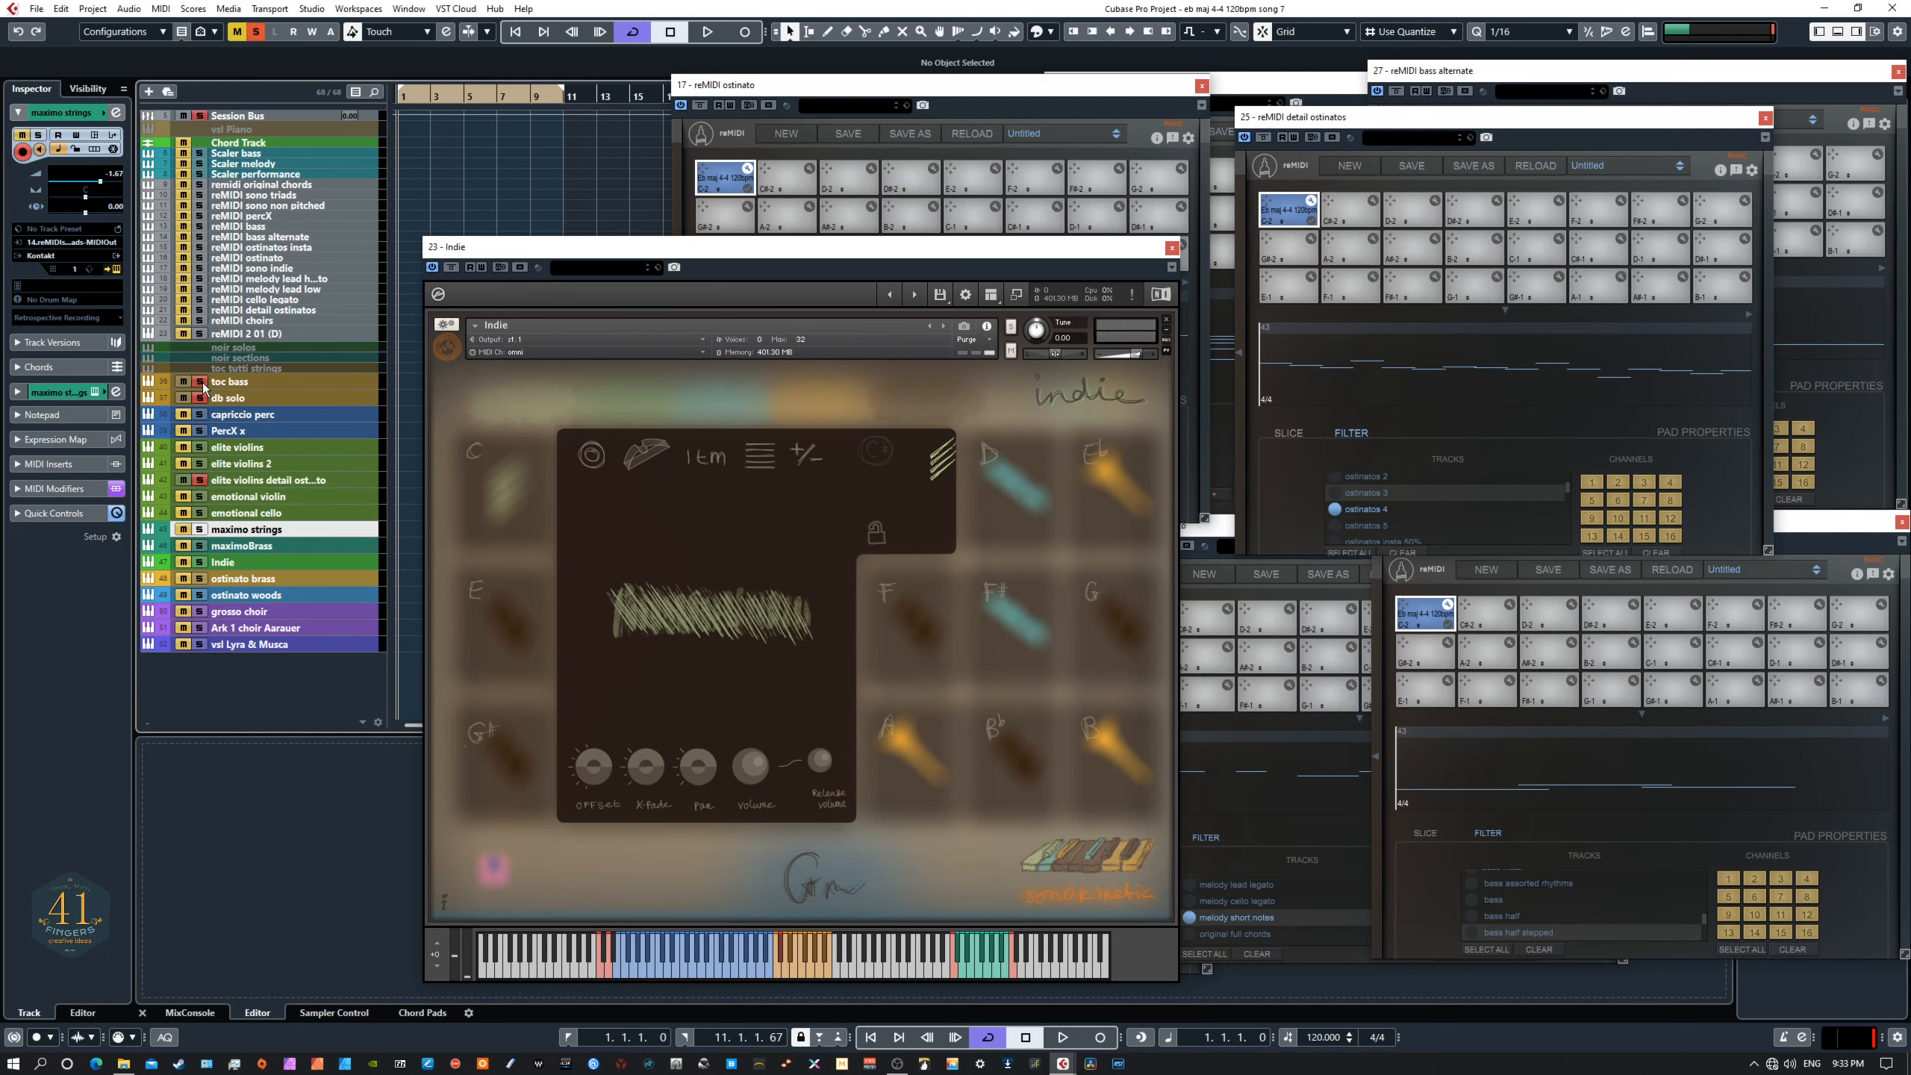
mouse_move(271, 479)
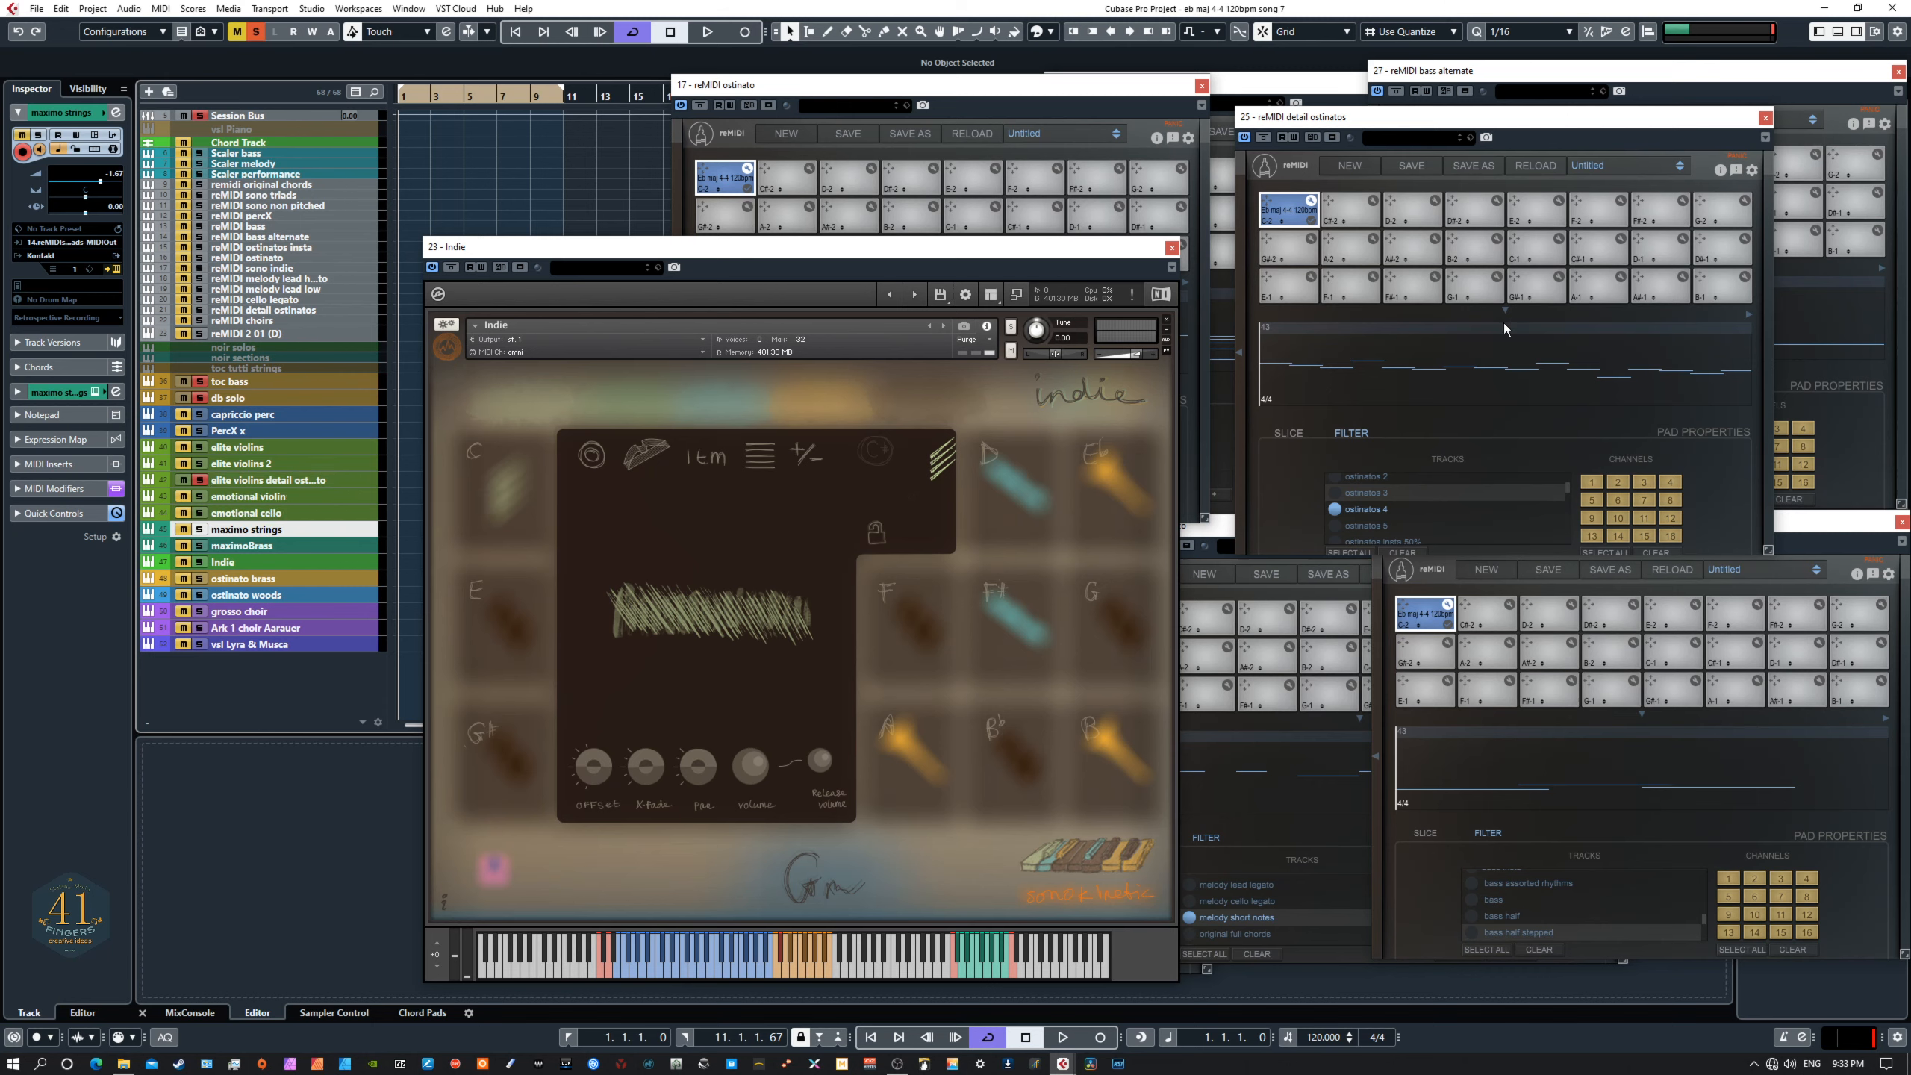
mouse_move(1501, 377)
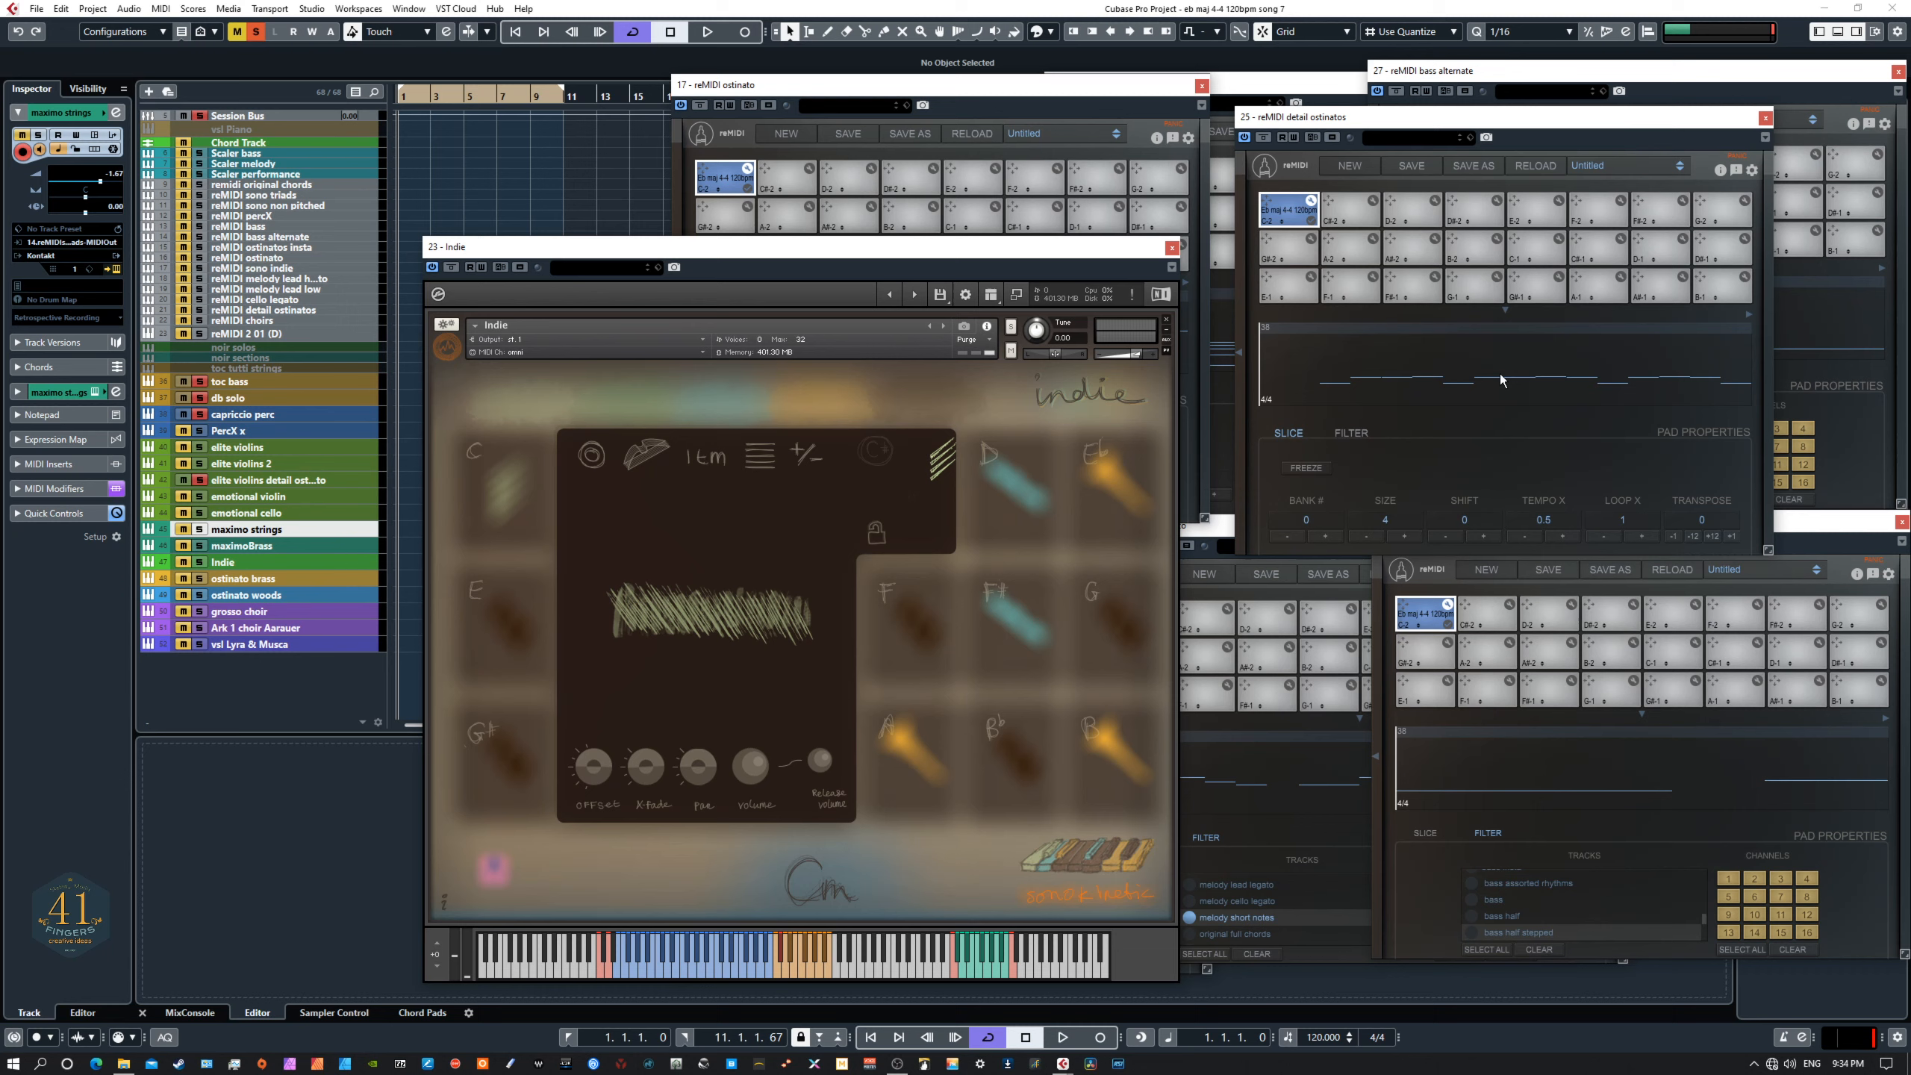
mouse_move(1551, 428)
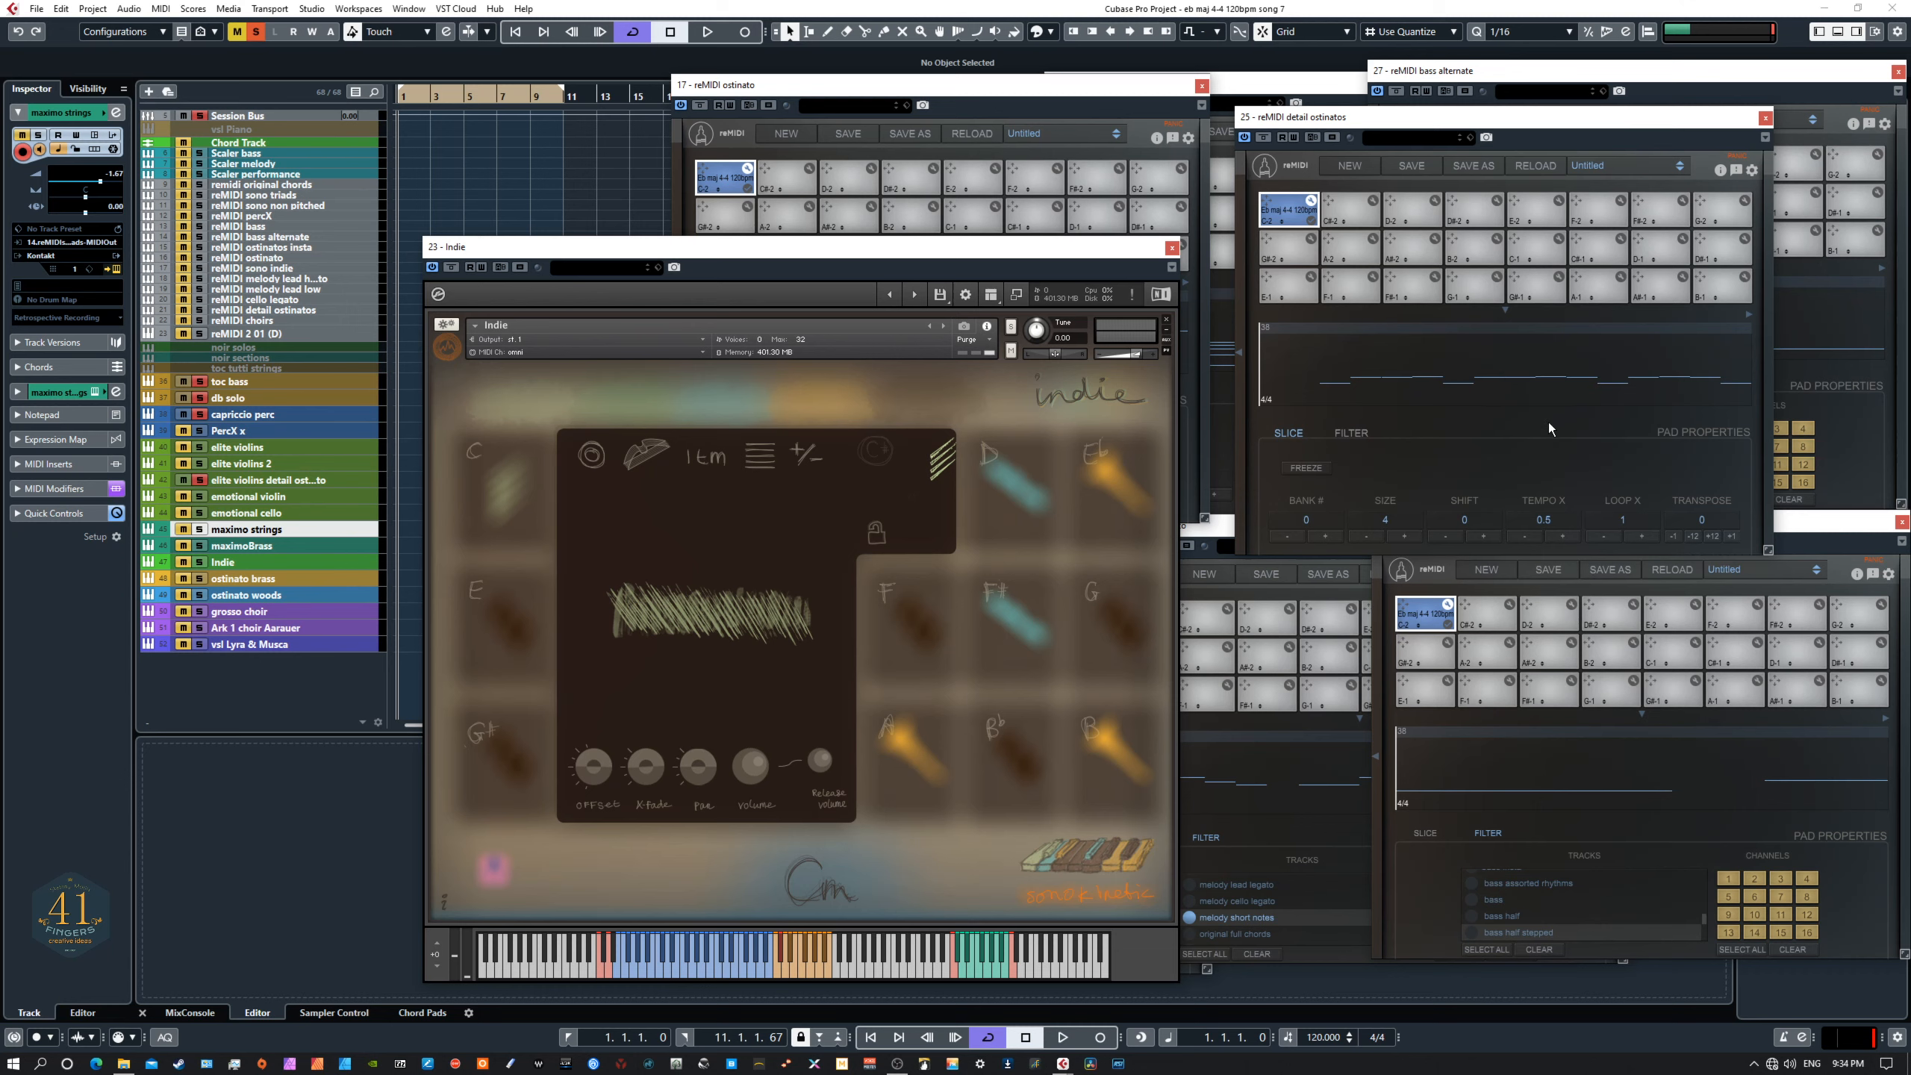
mouse_move(1559, 533)
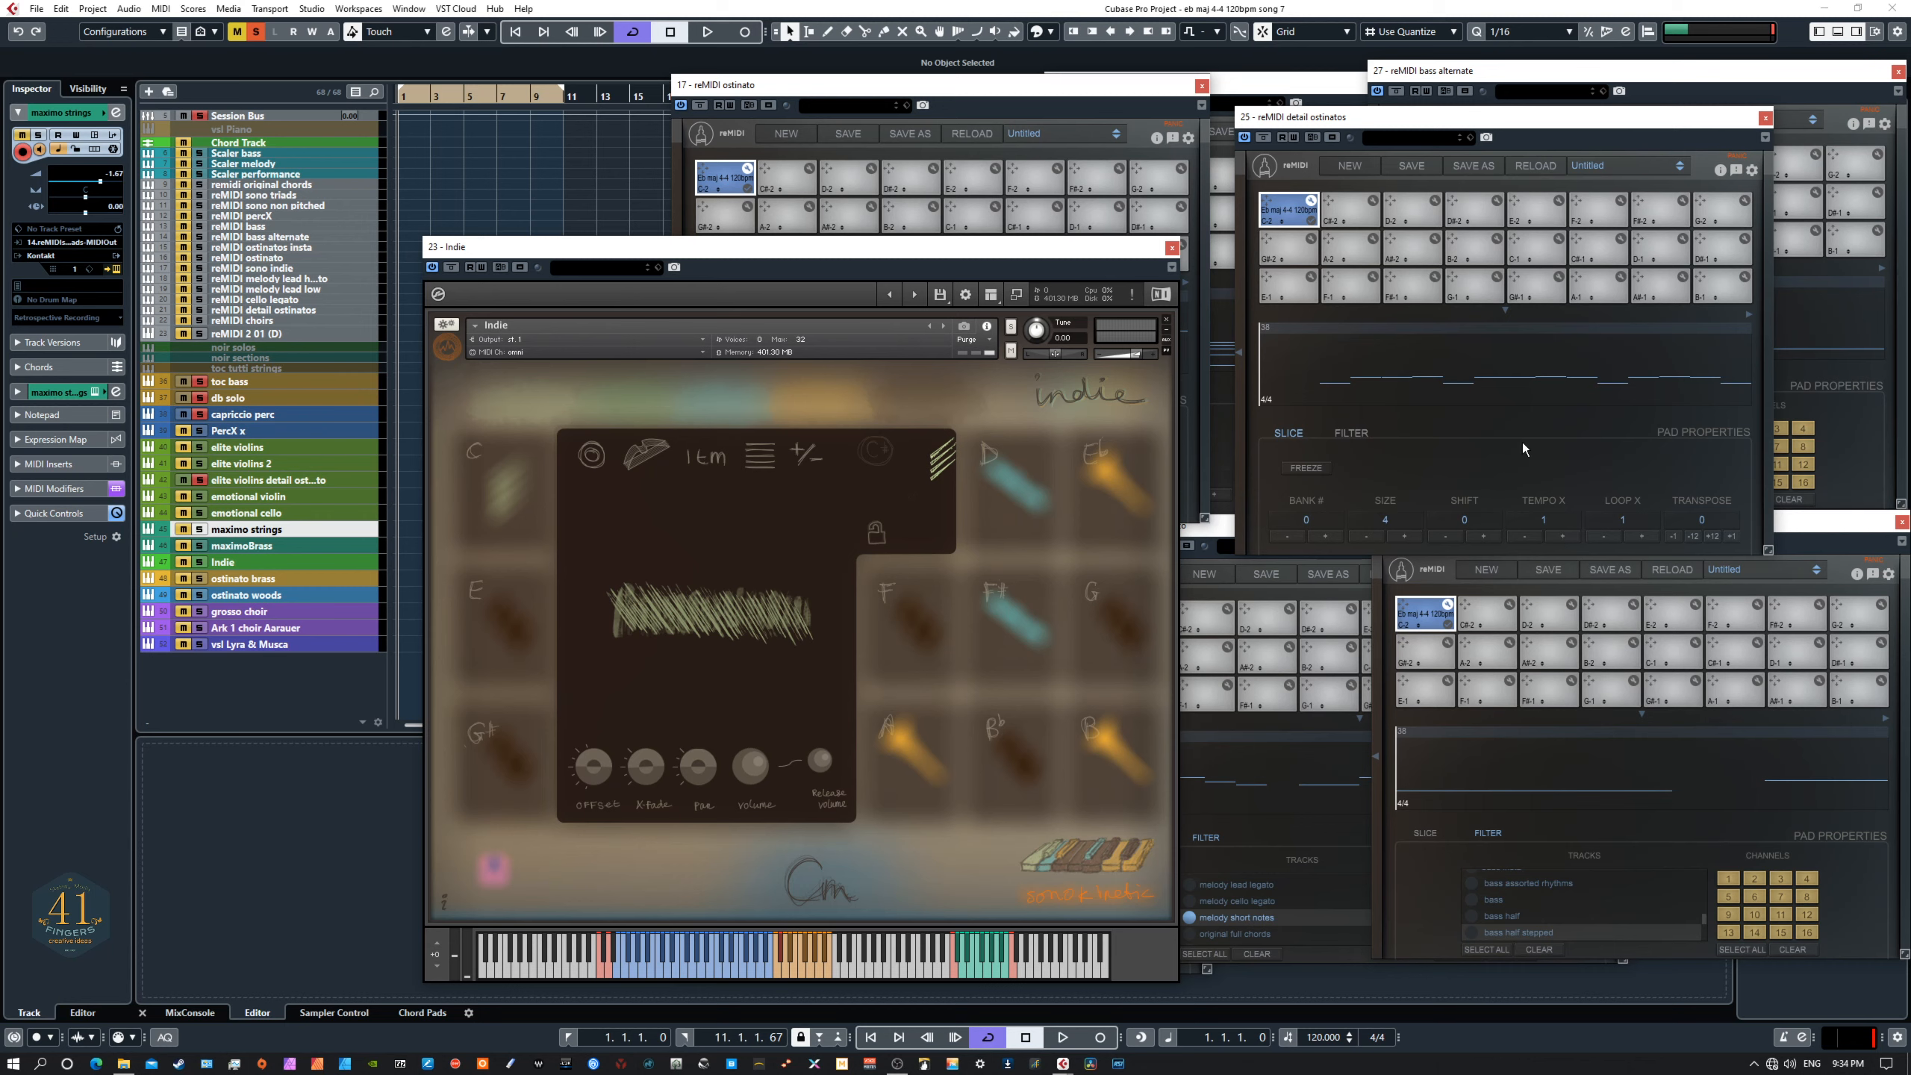
mouse_move(1524, 473)
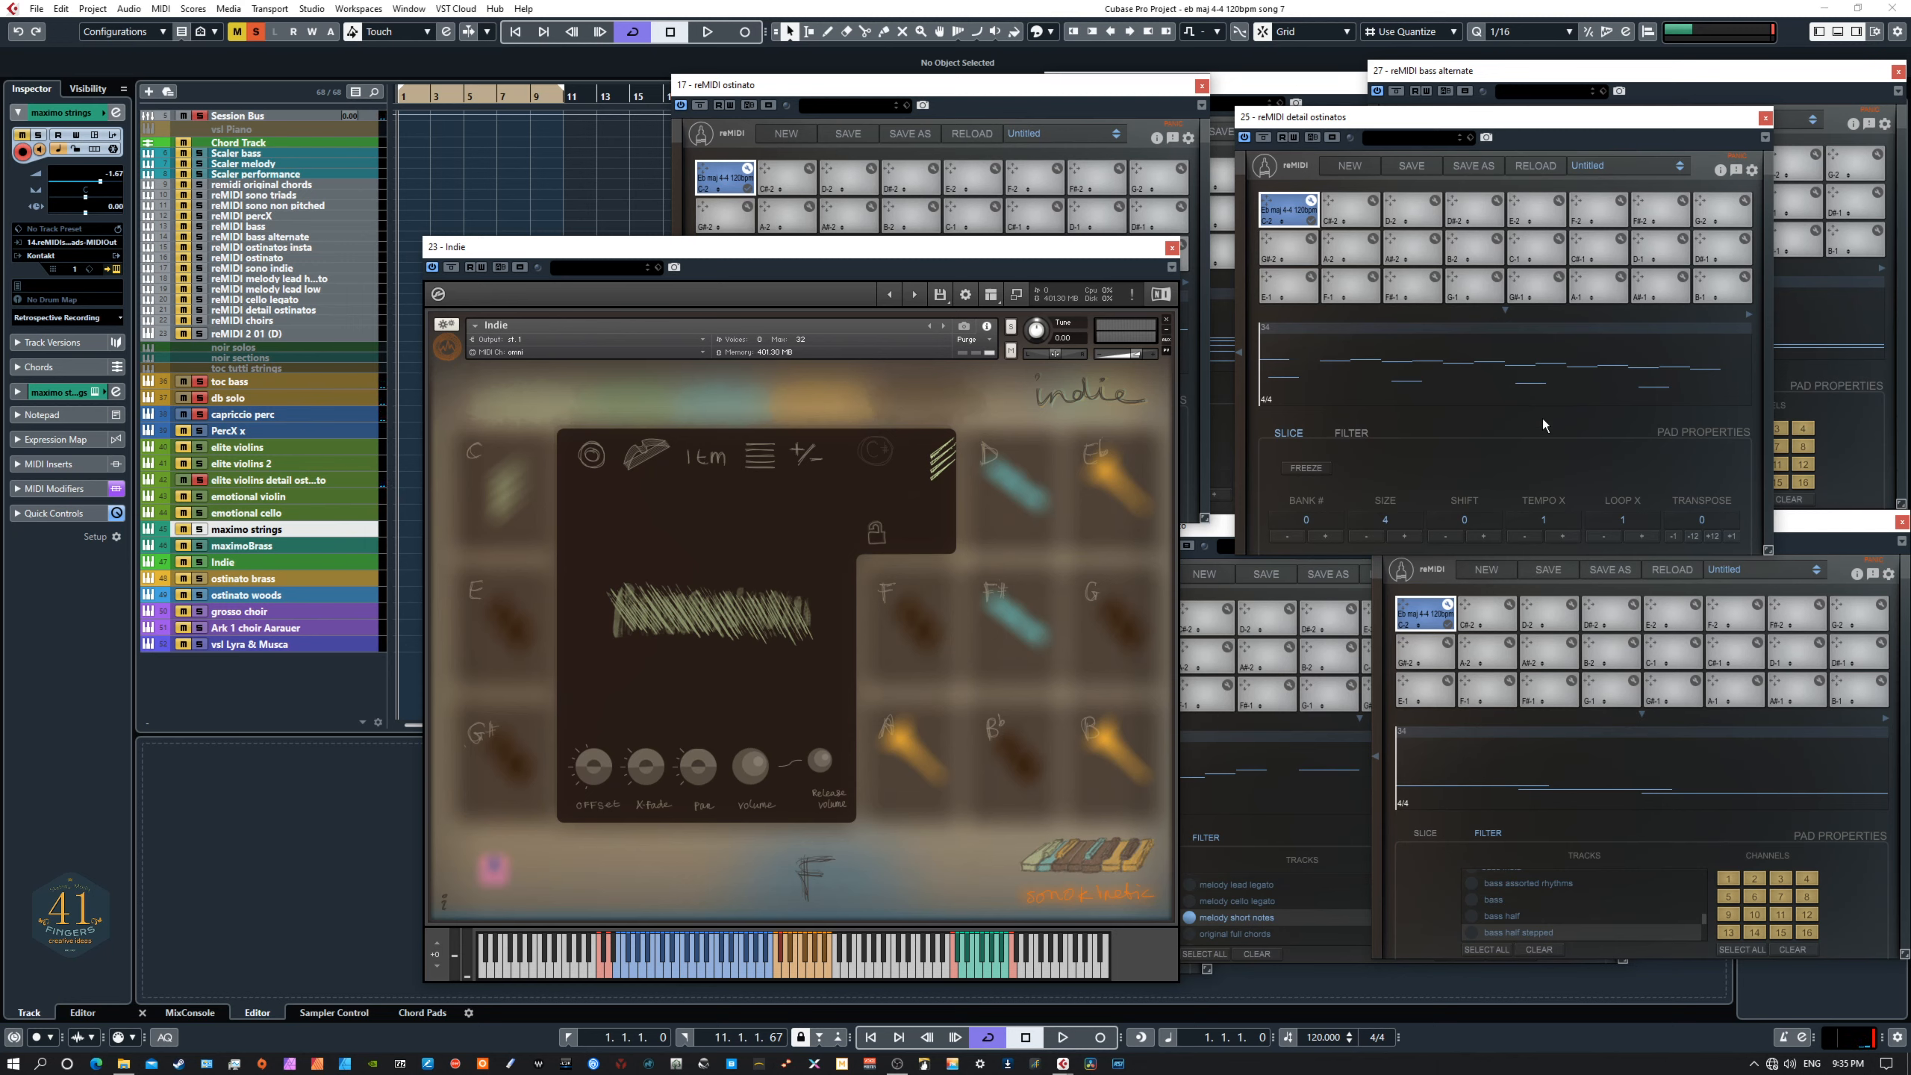
mouse_move(1510, 532)
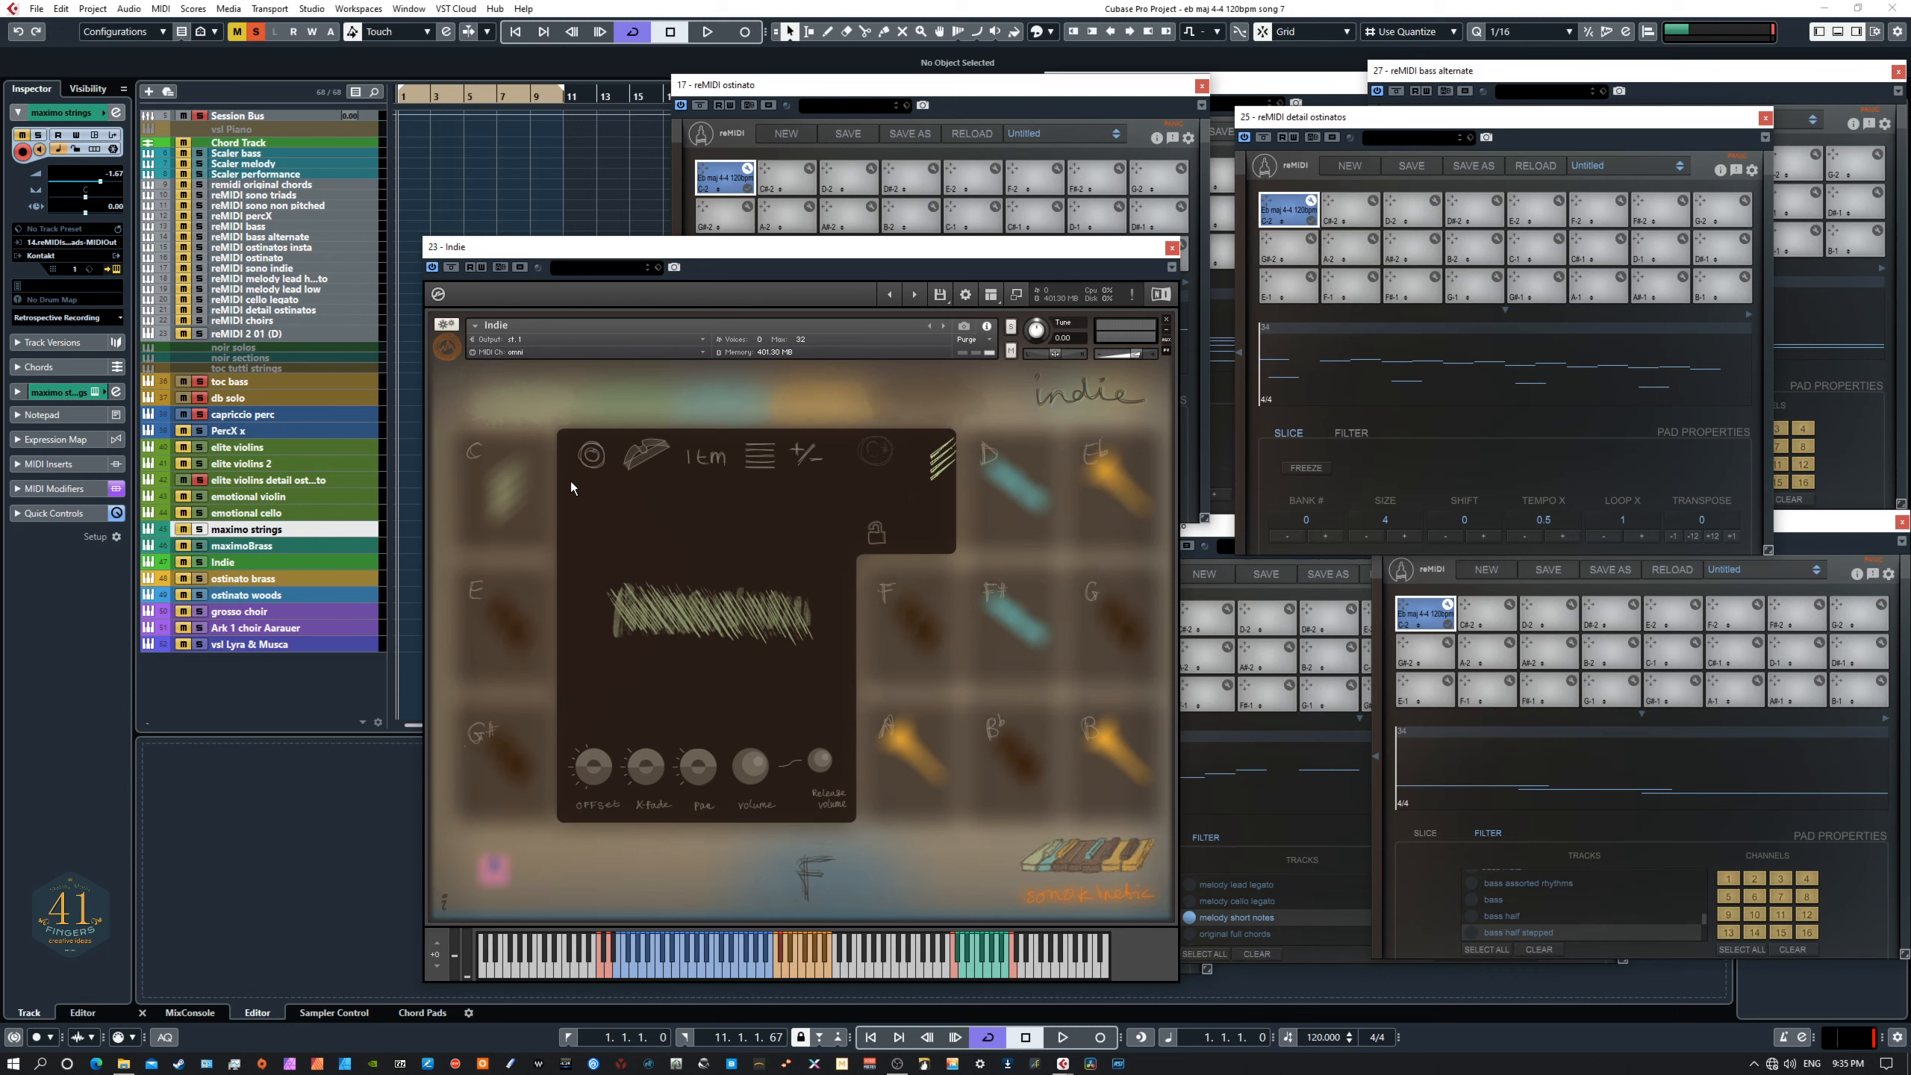
mouse_move(1420, 559)
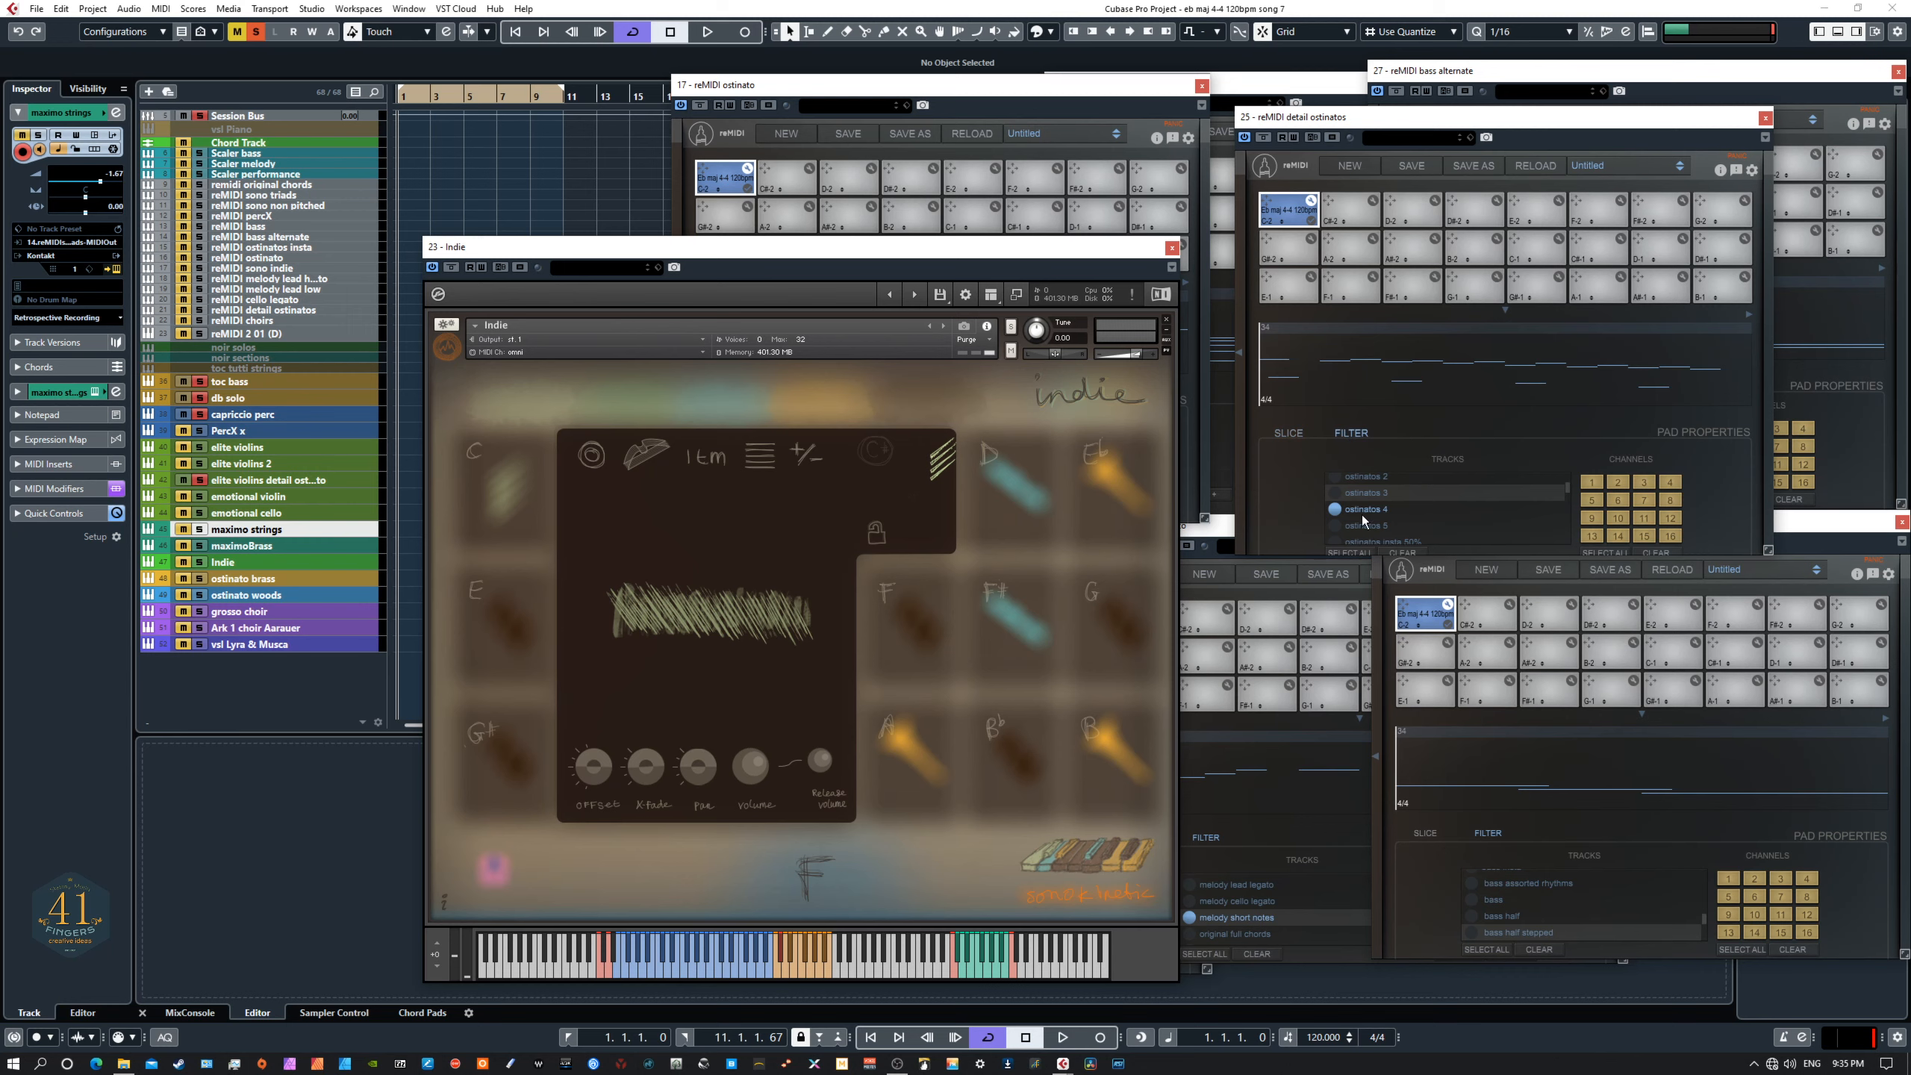
mouse_move(1391, 520)
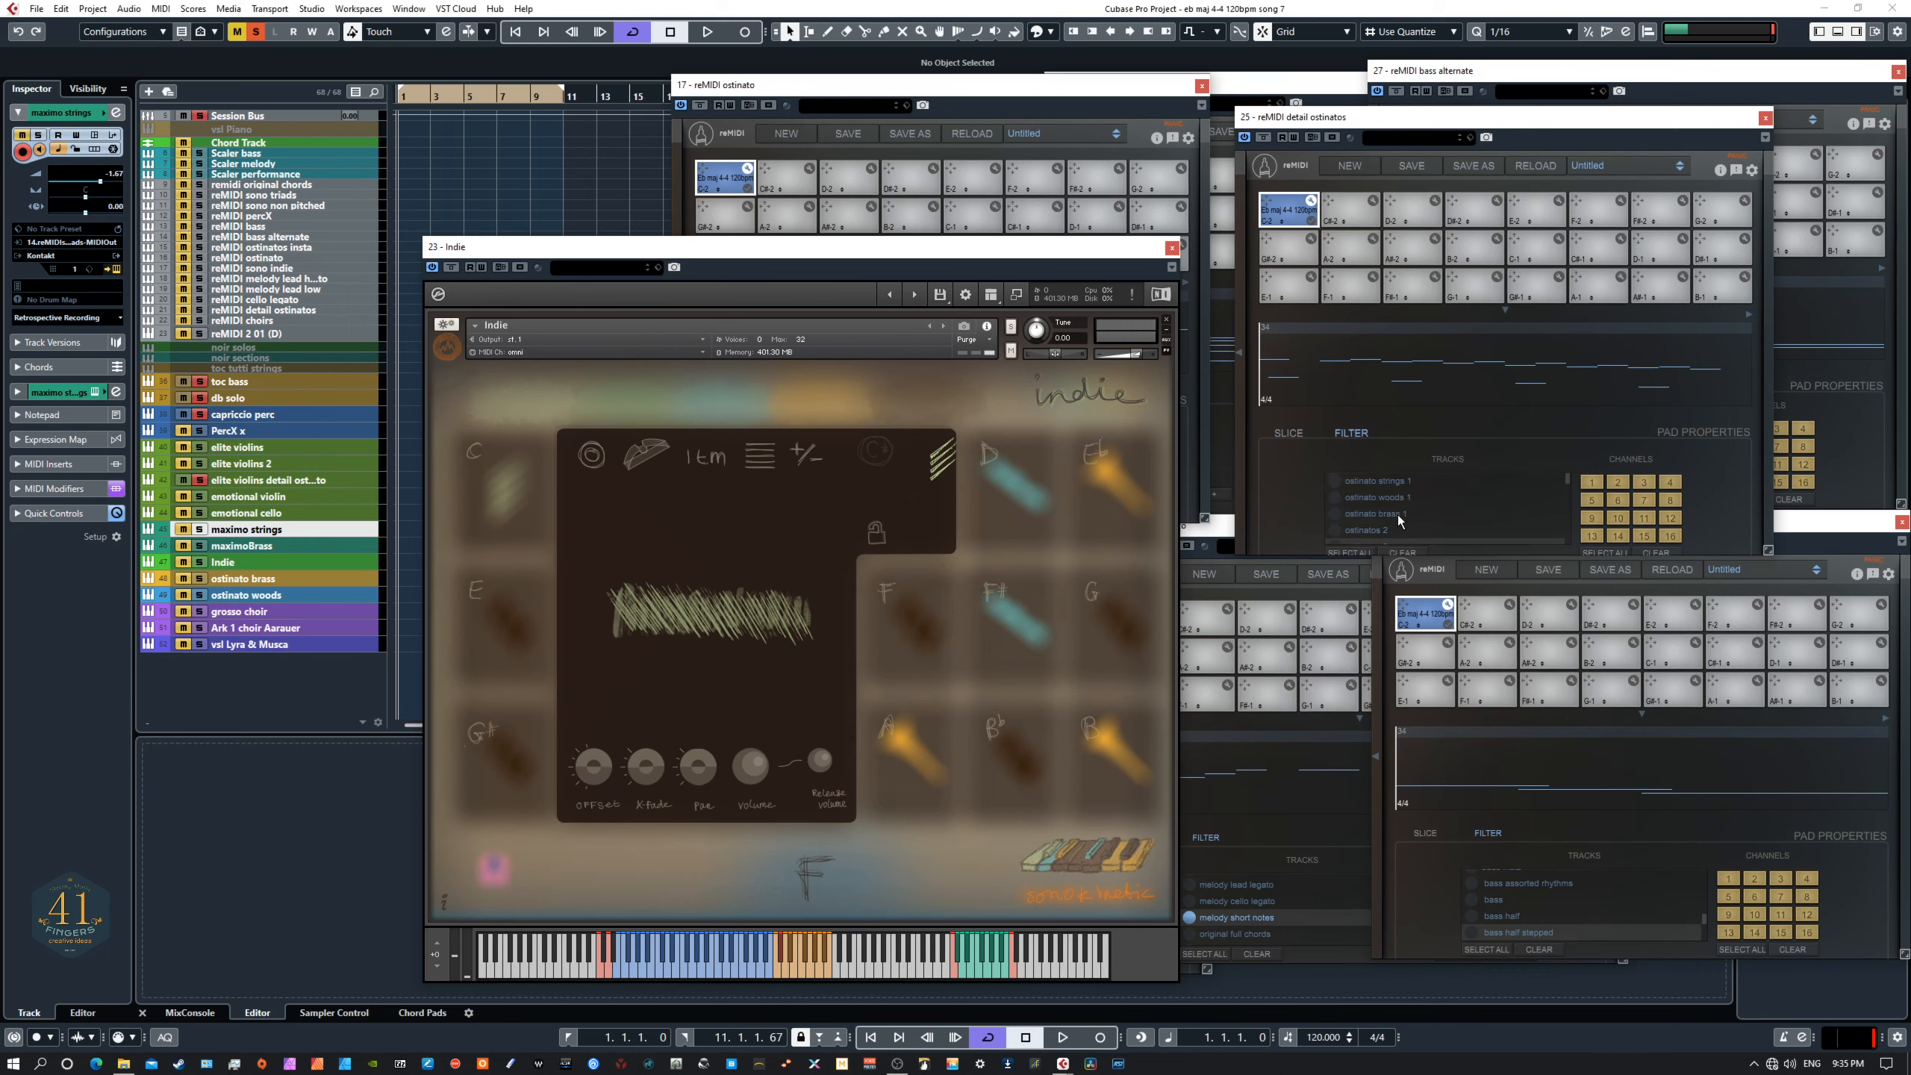
mouse_move(1453, 515)
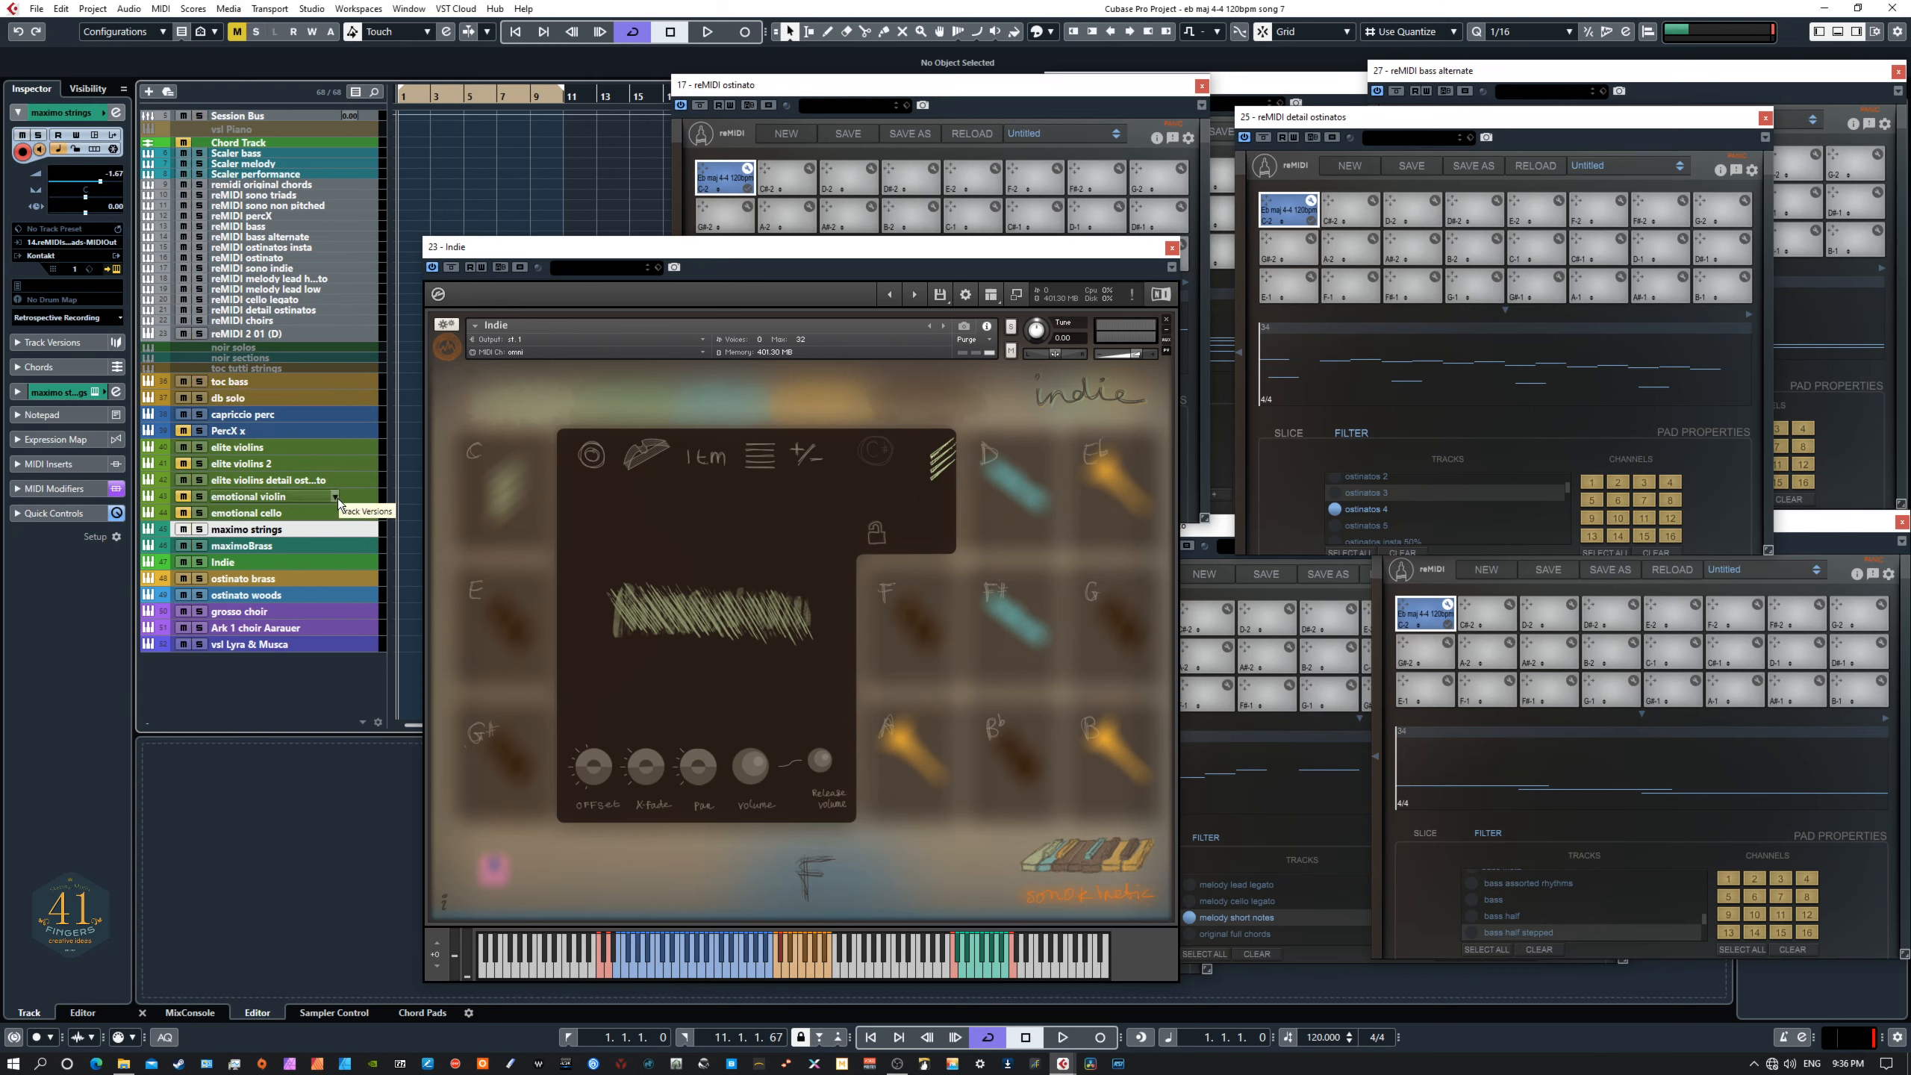
mouse_move(1393, 488)
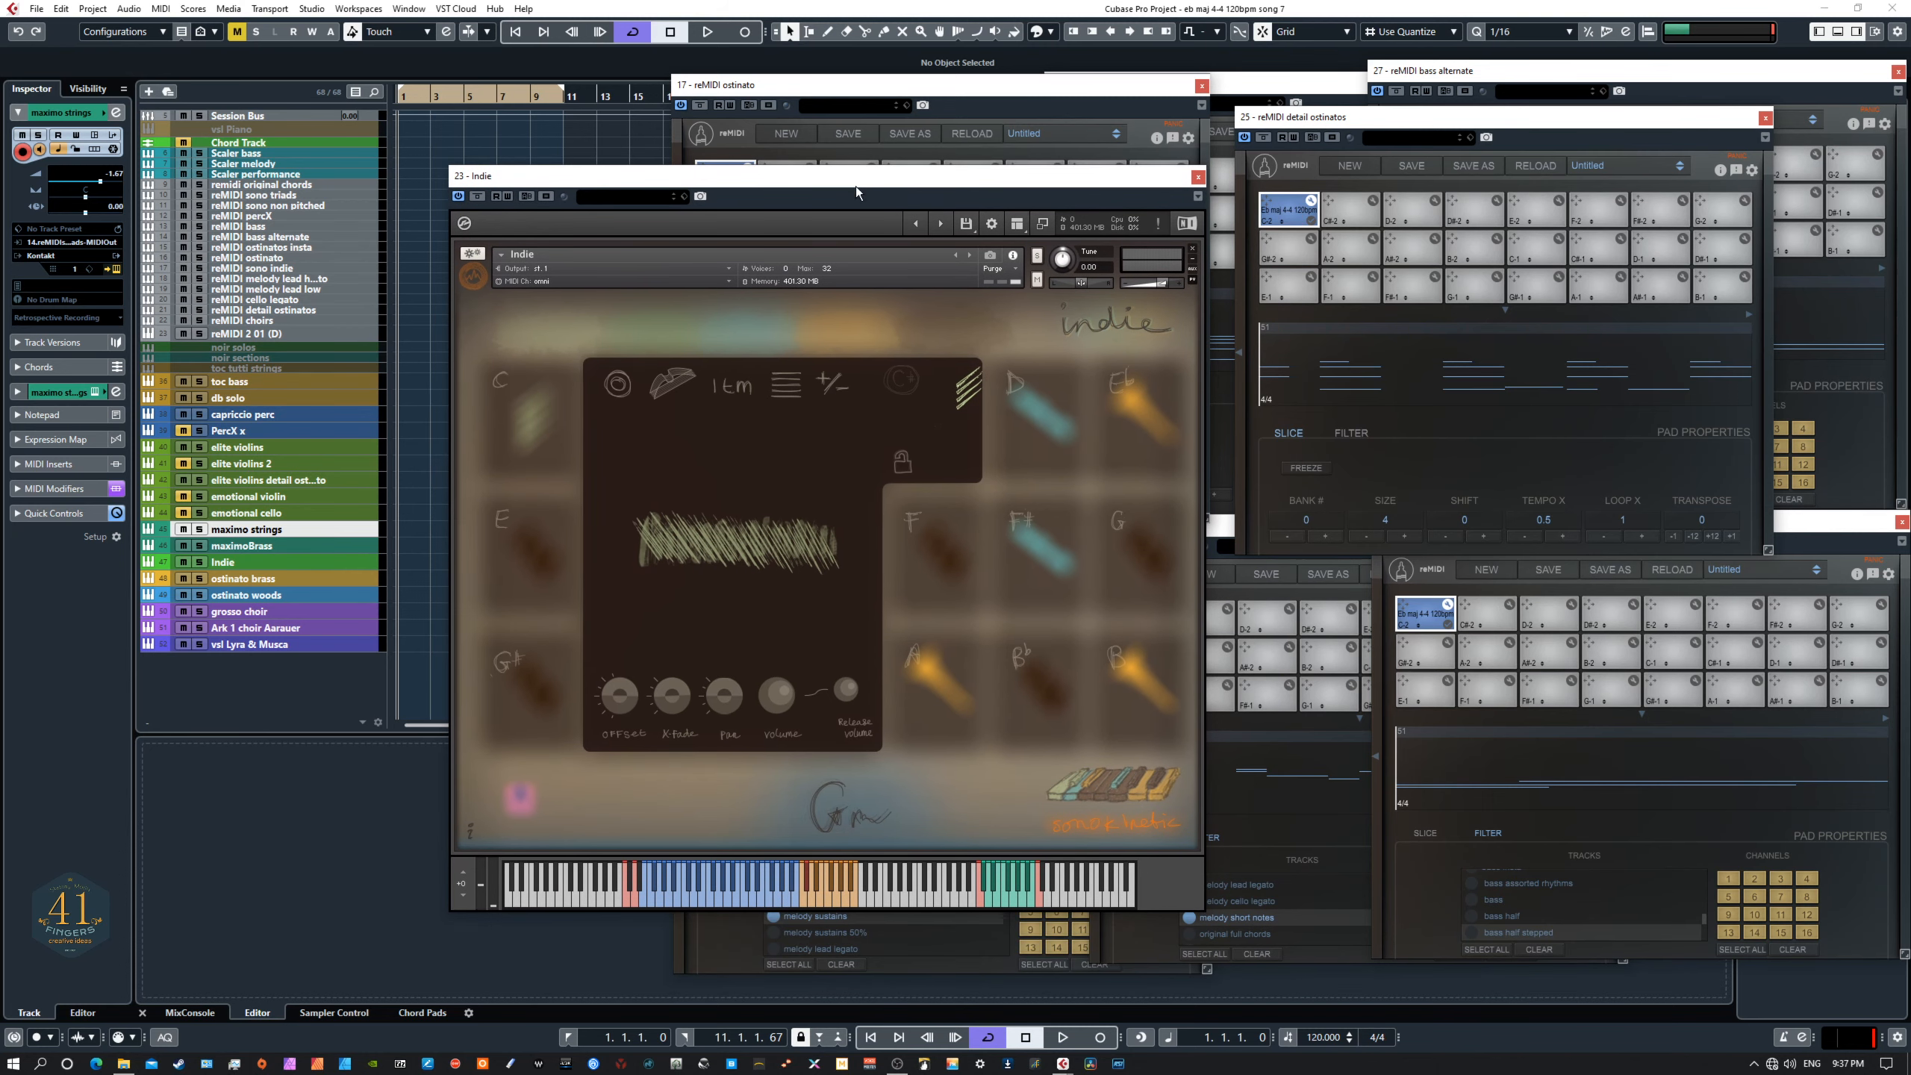
mouse_move(1226, 509)
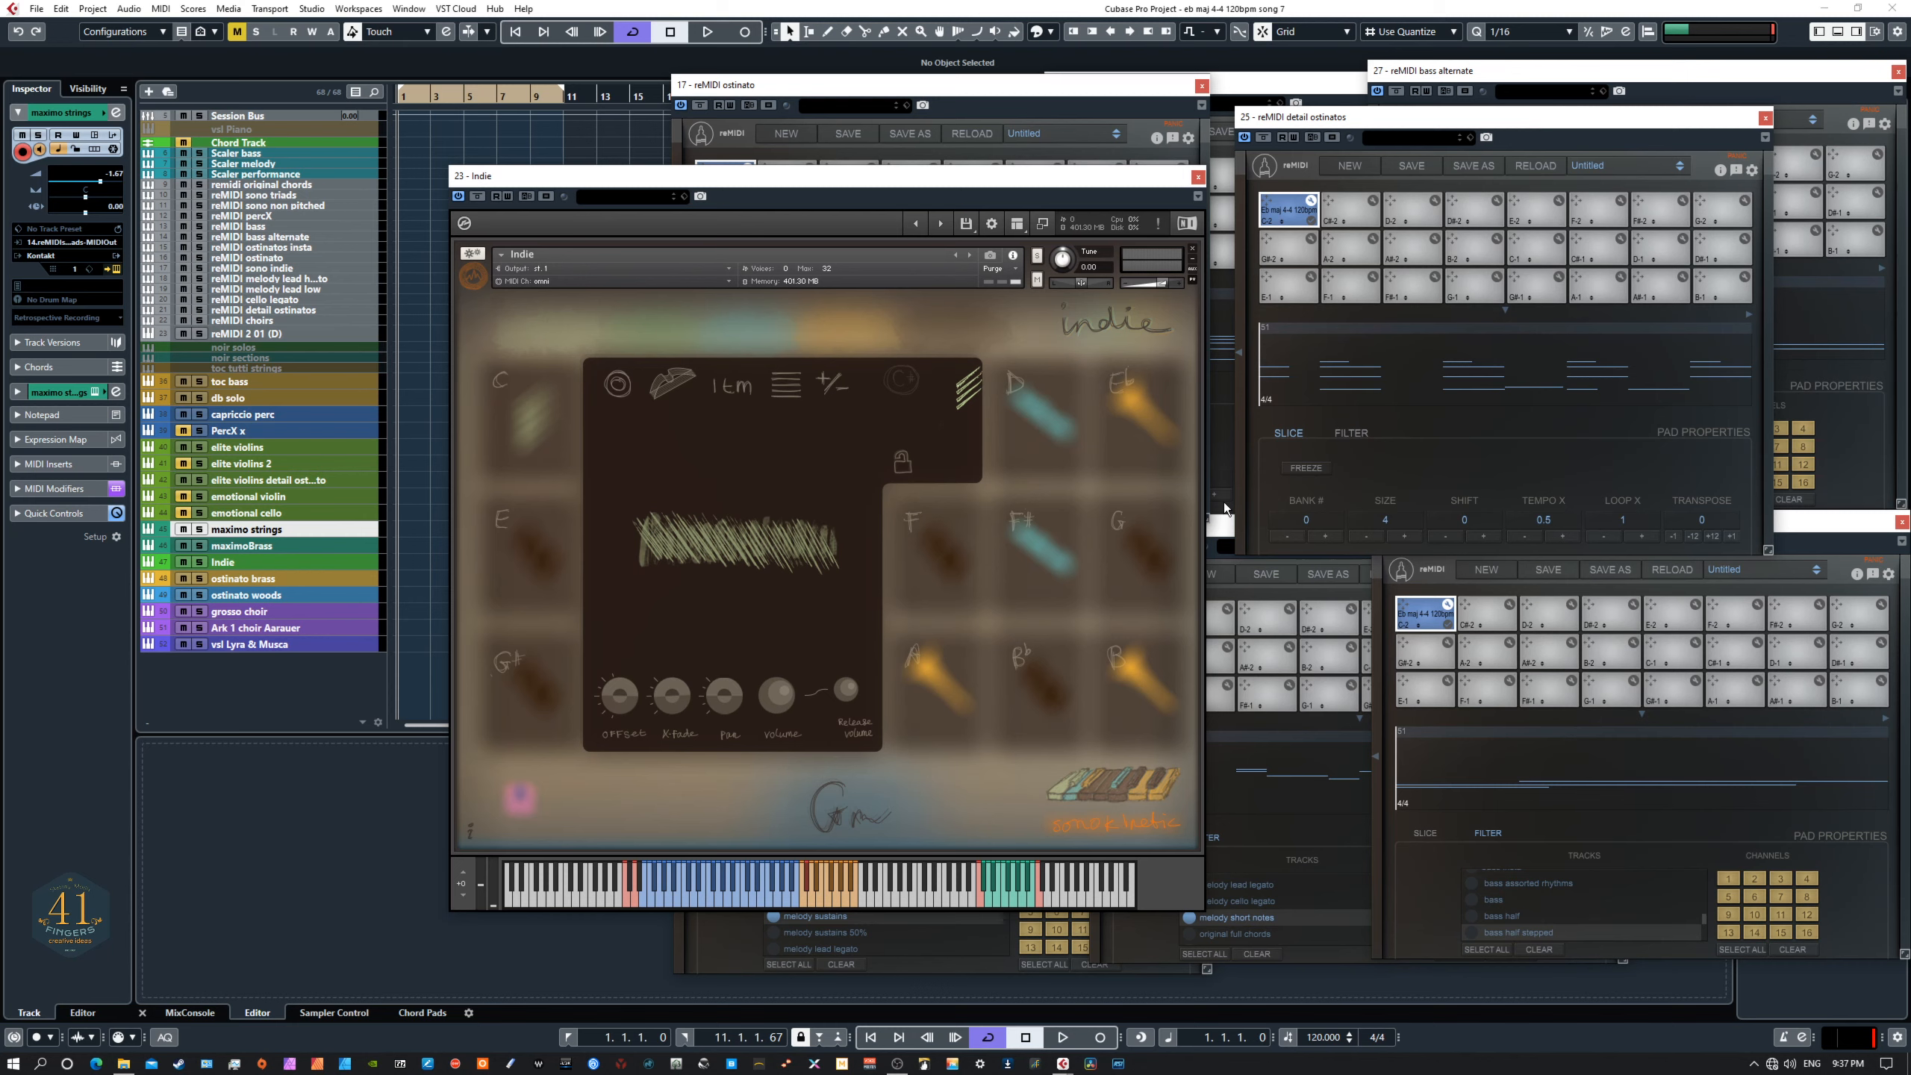
mouse_move(835, 627)
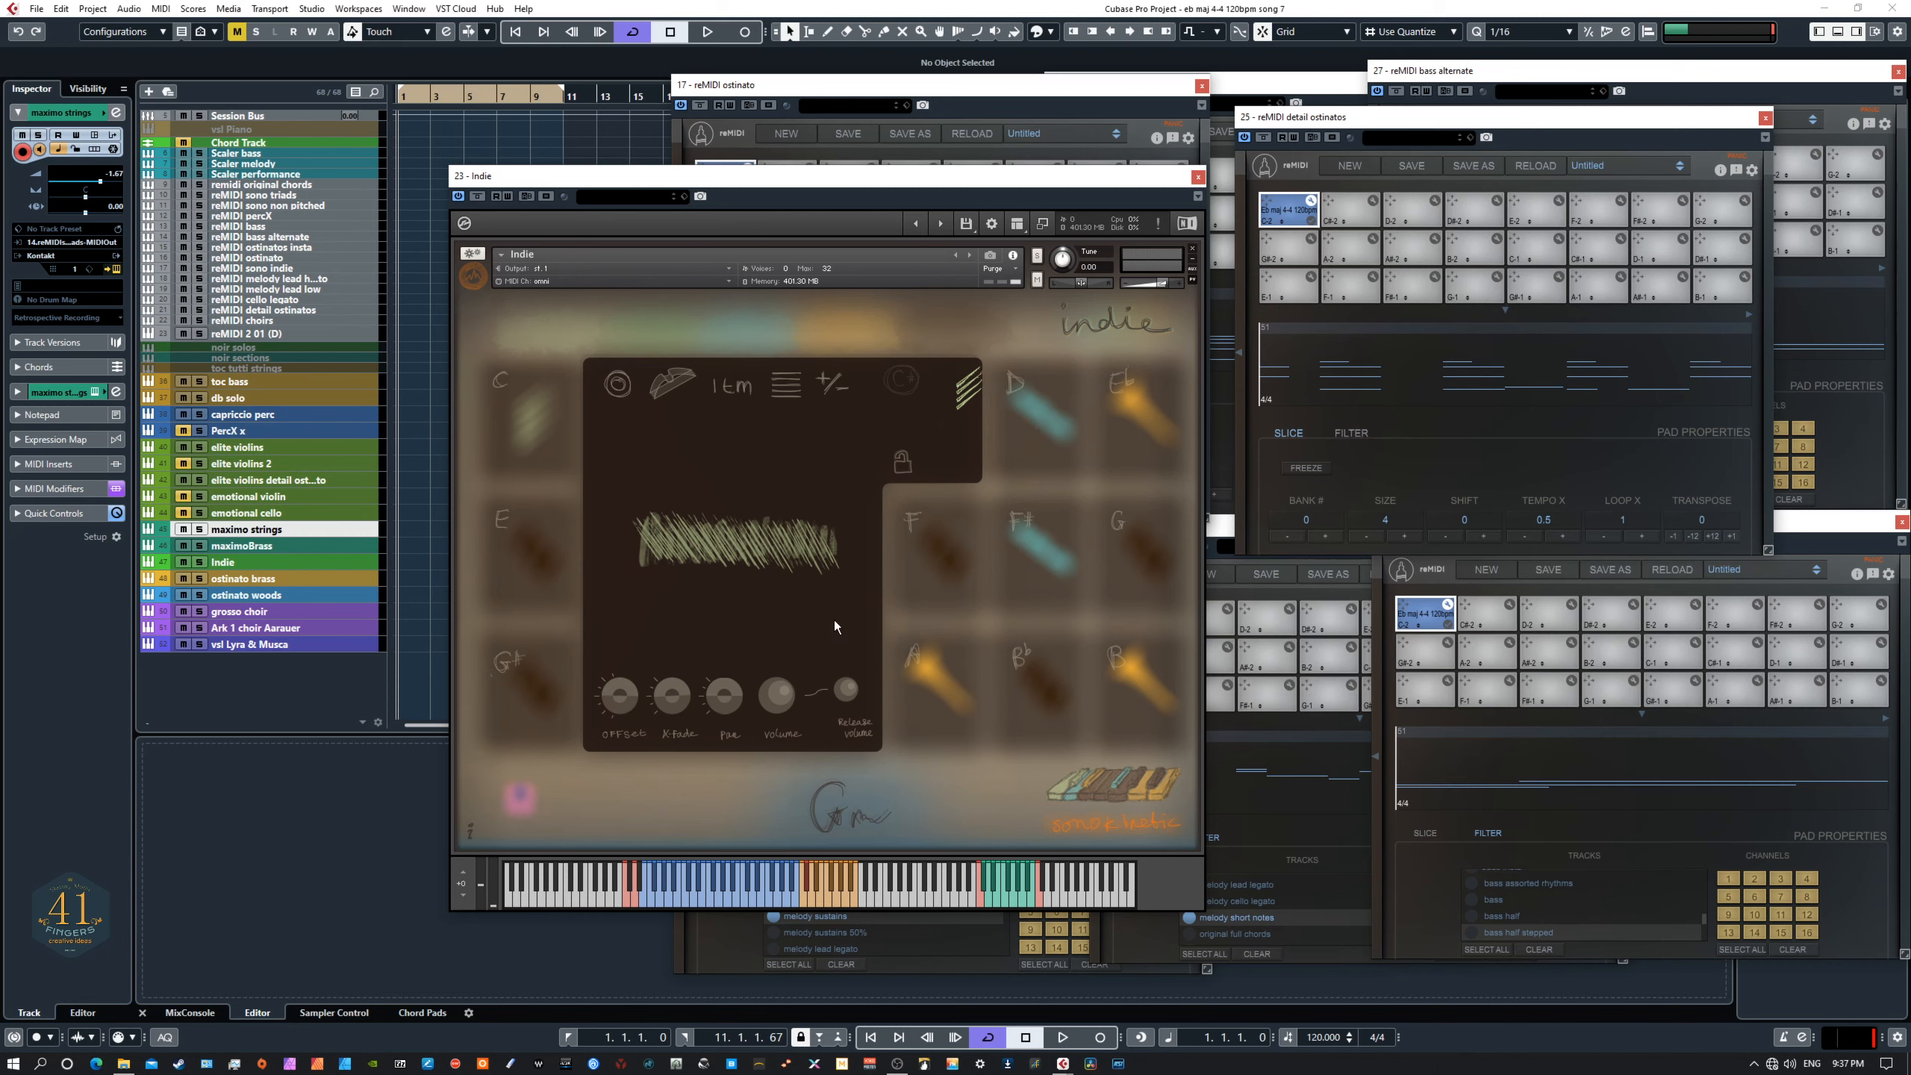
mouse_move(520, 598)
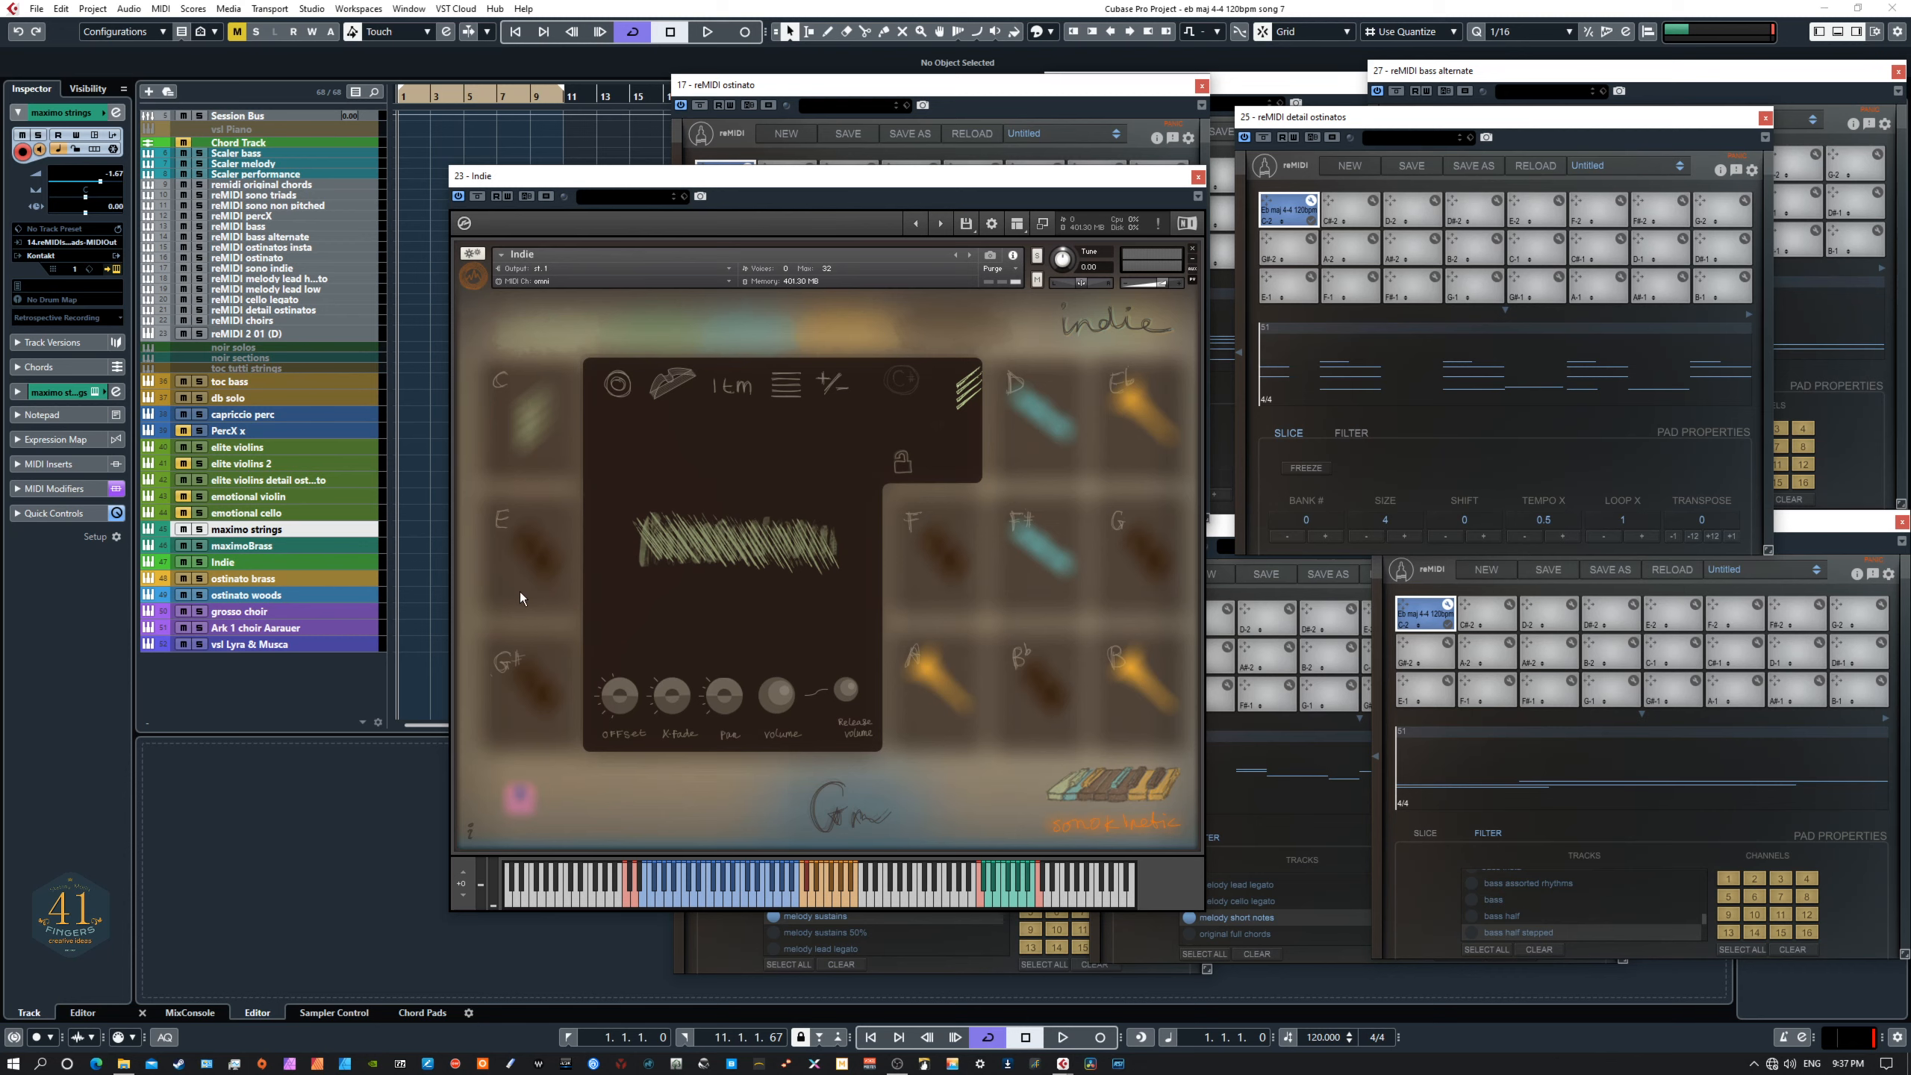
mouse_move(512, 558)
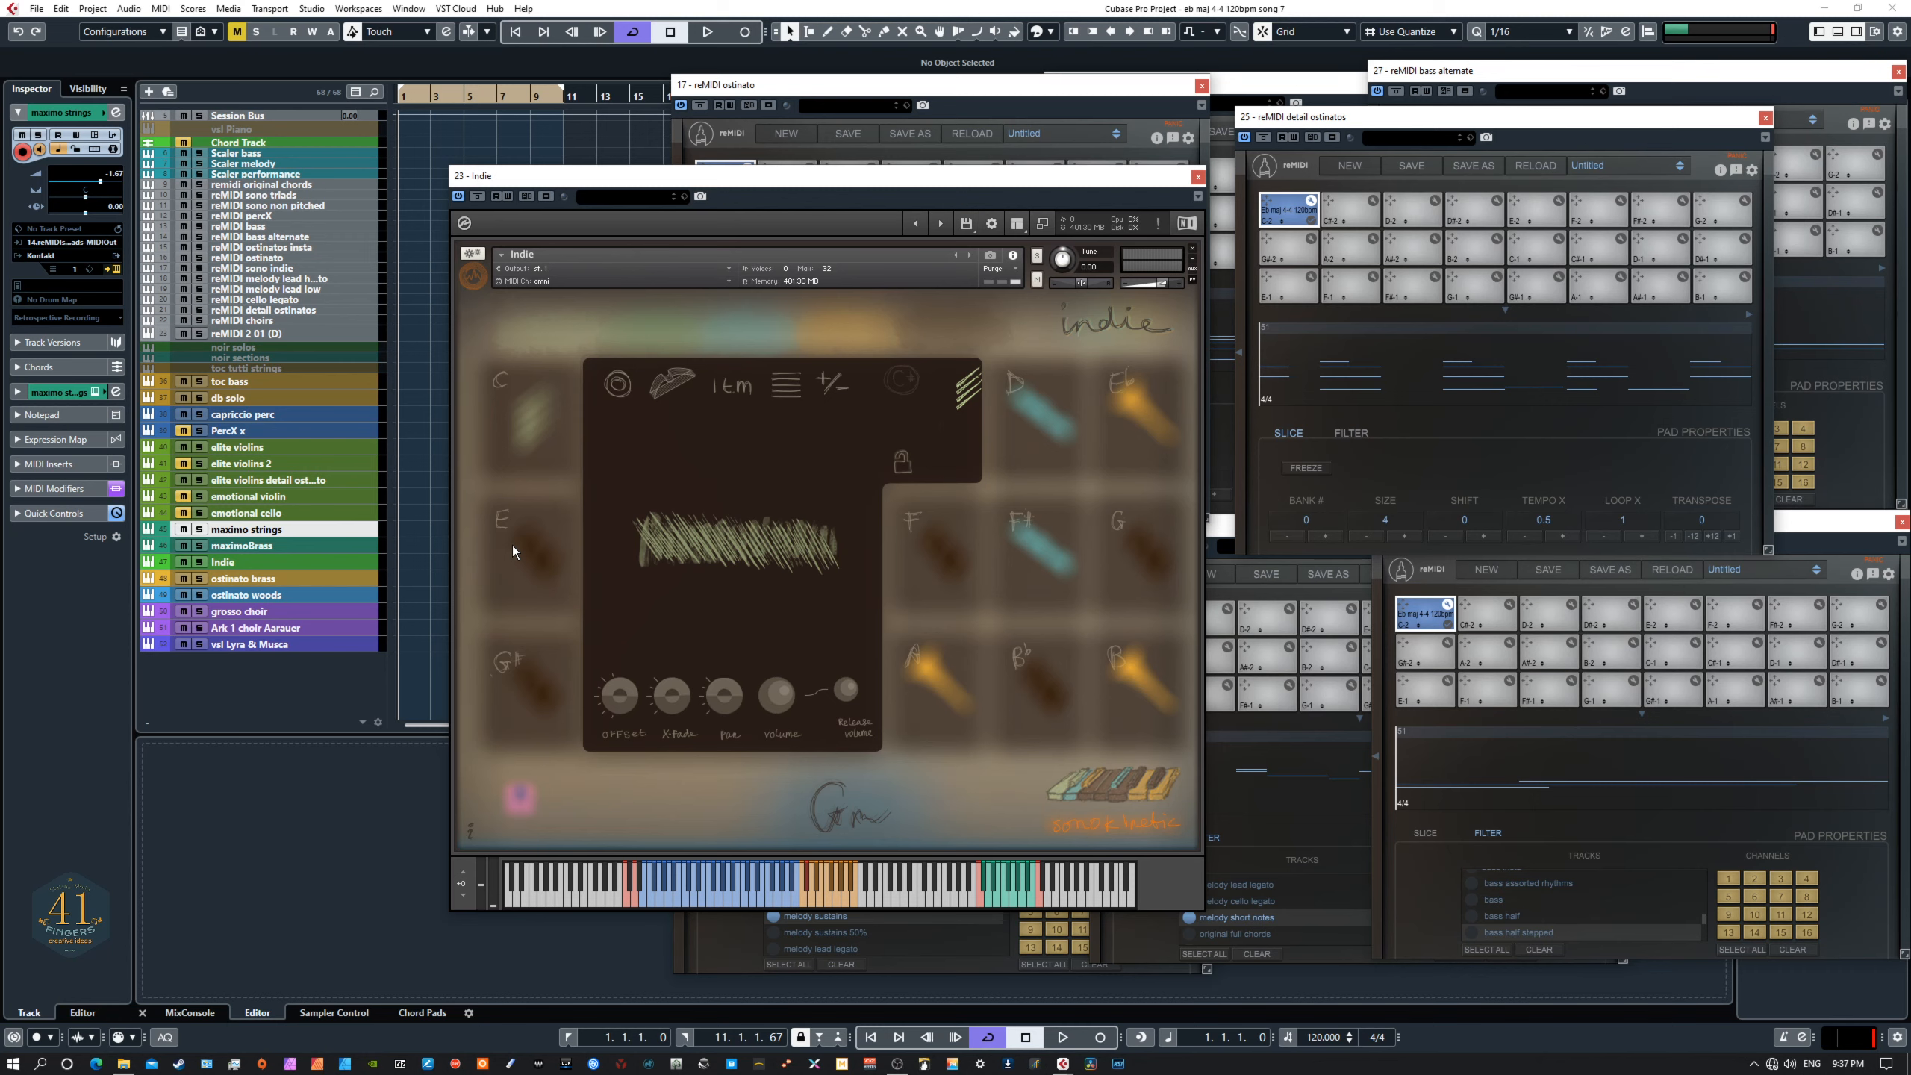
mouse_move(539, 583)
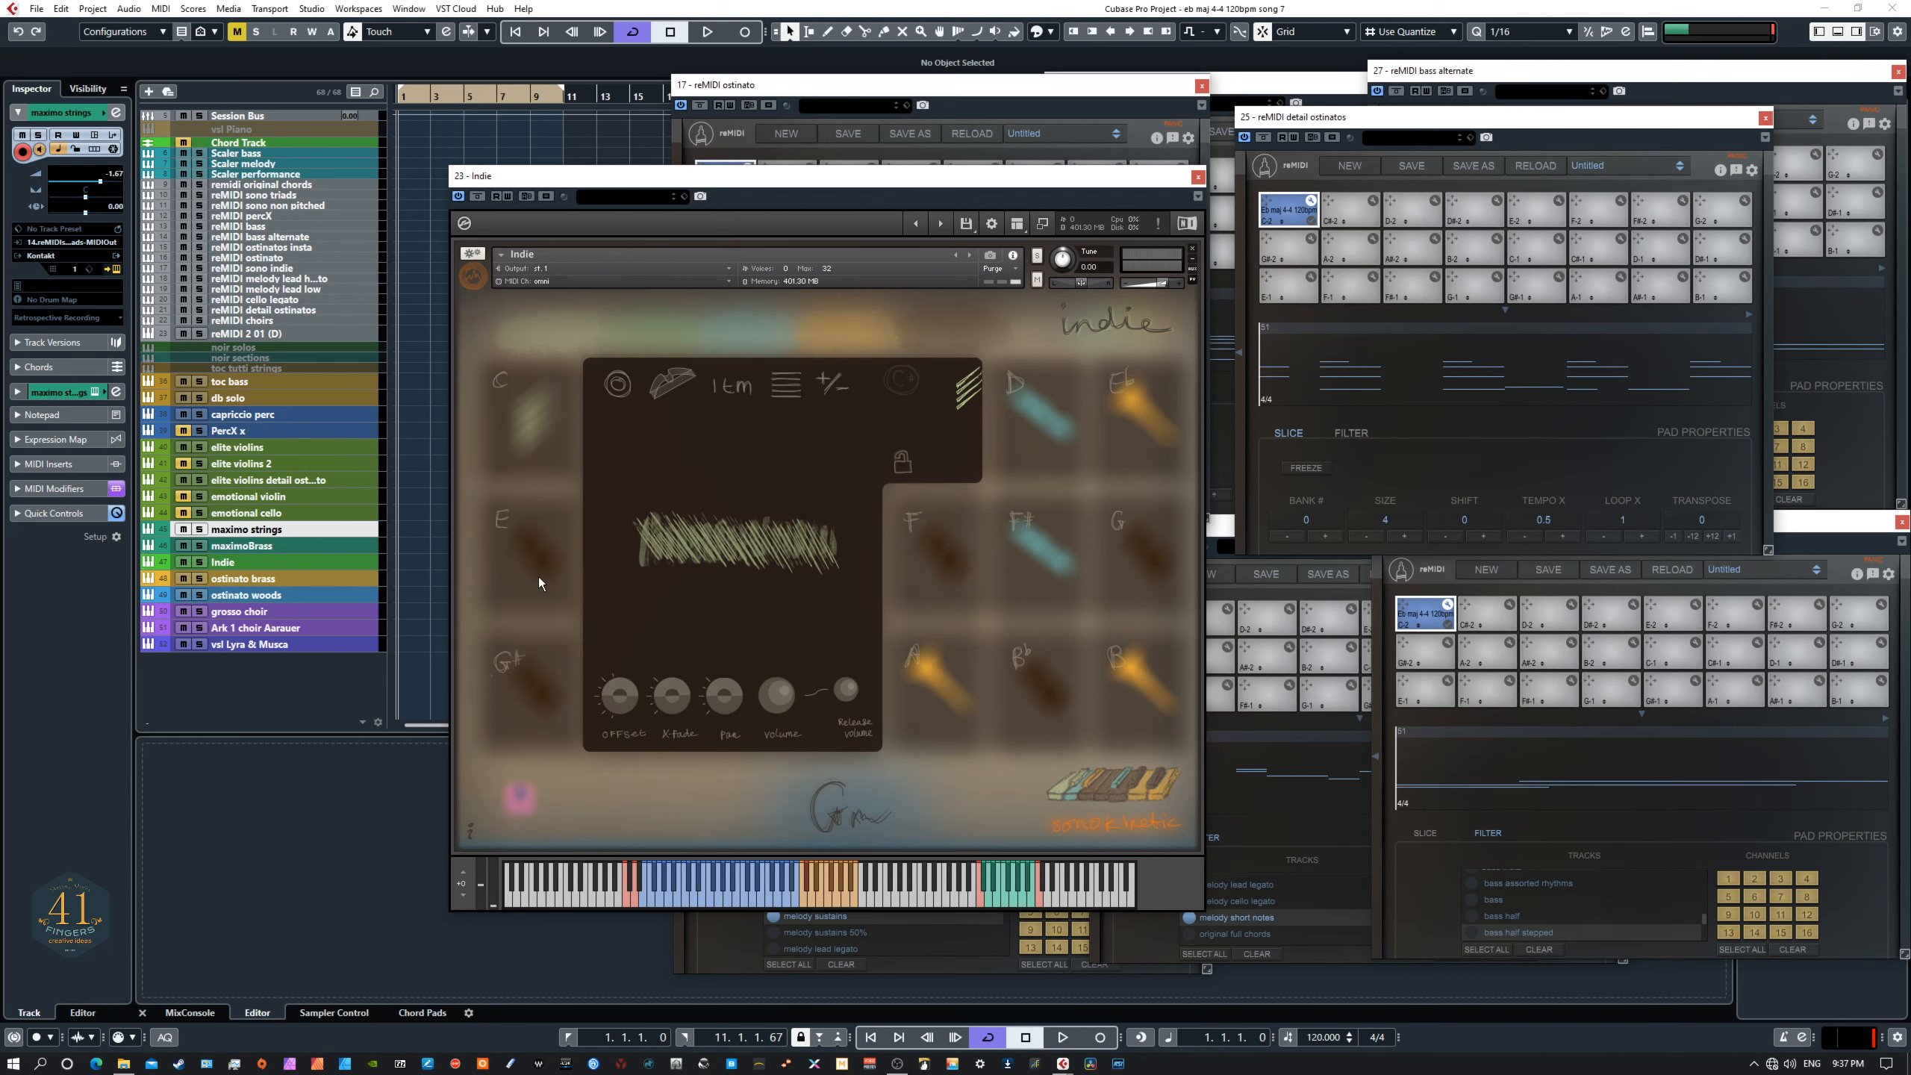
mouse_move(731, 512)
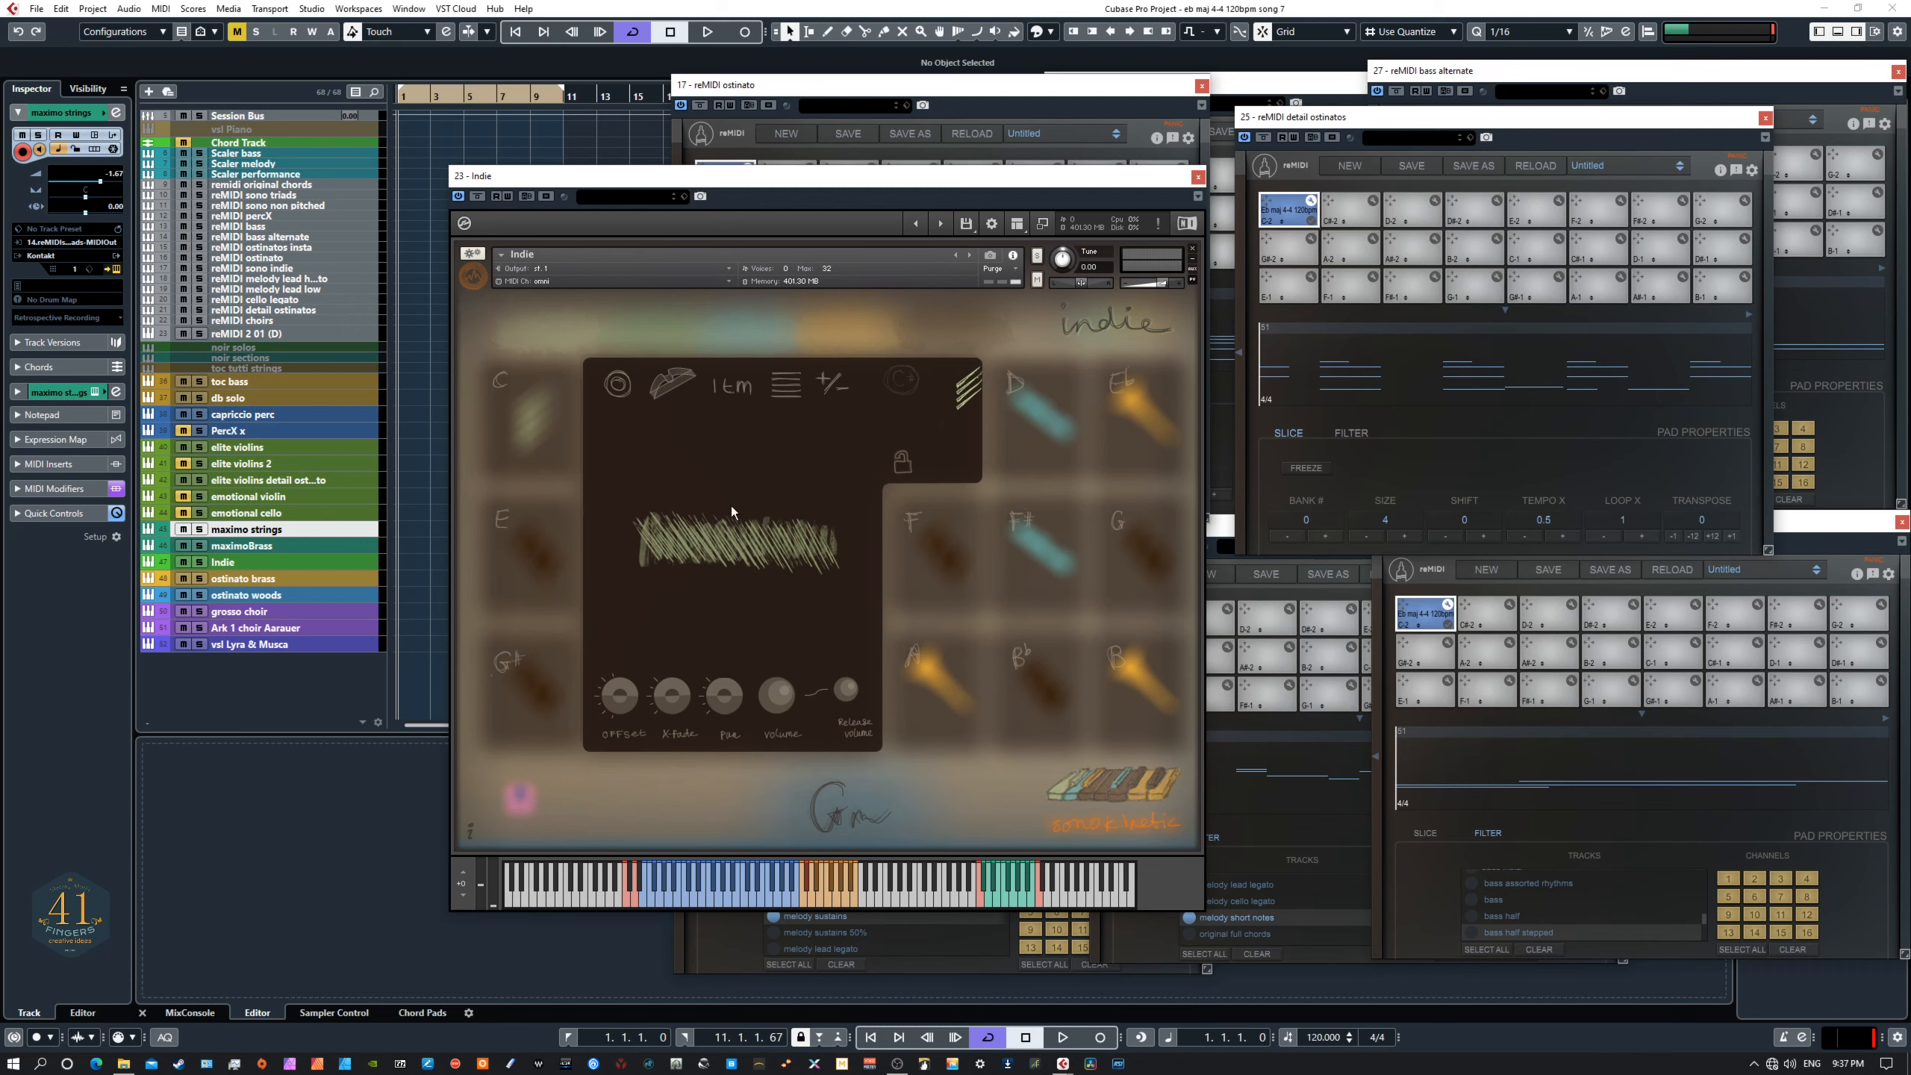
mouse_move(746, 599)
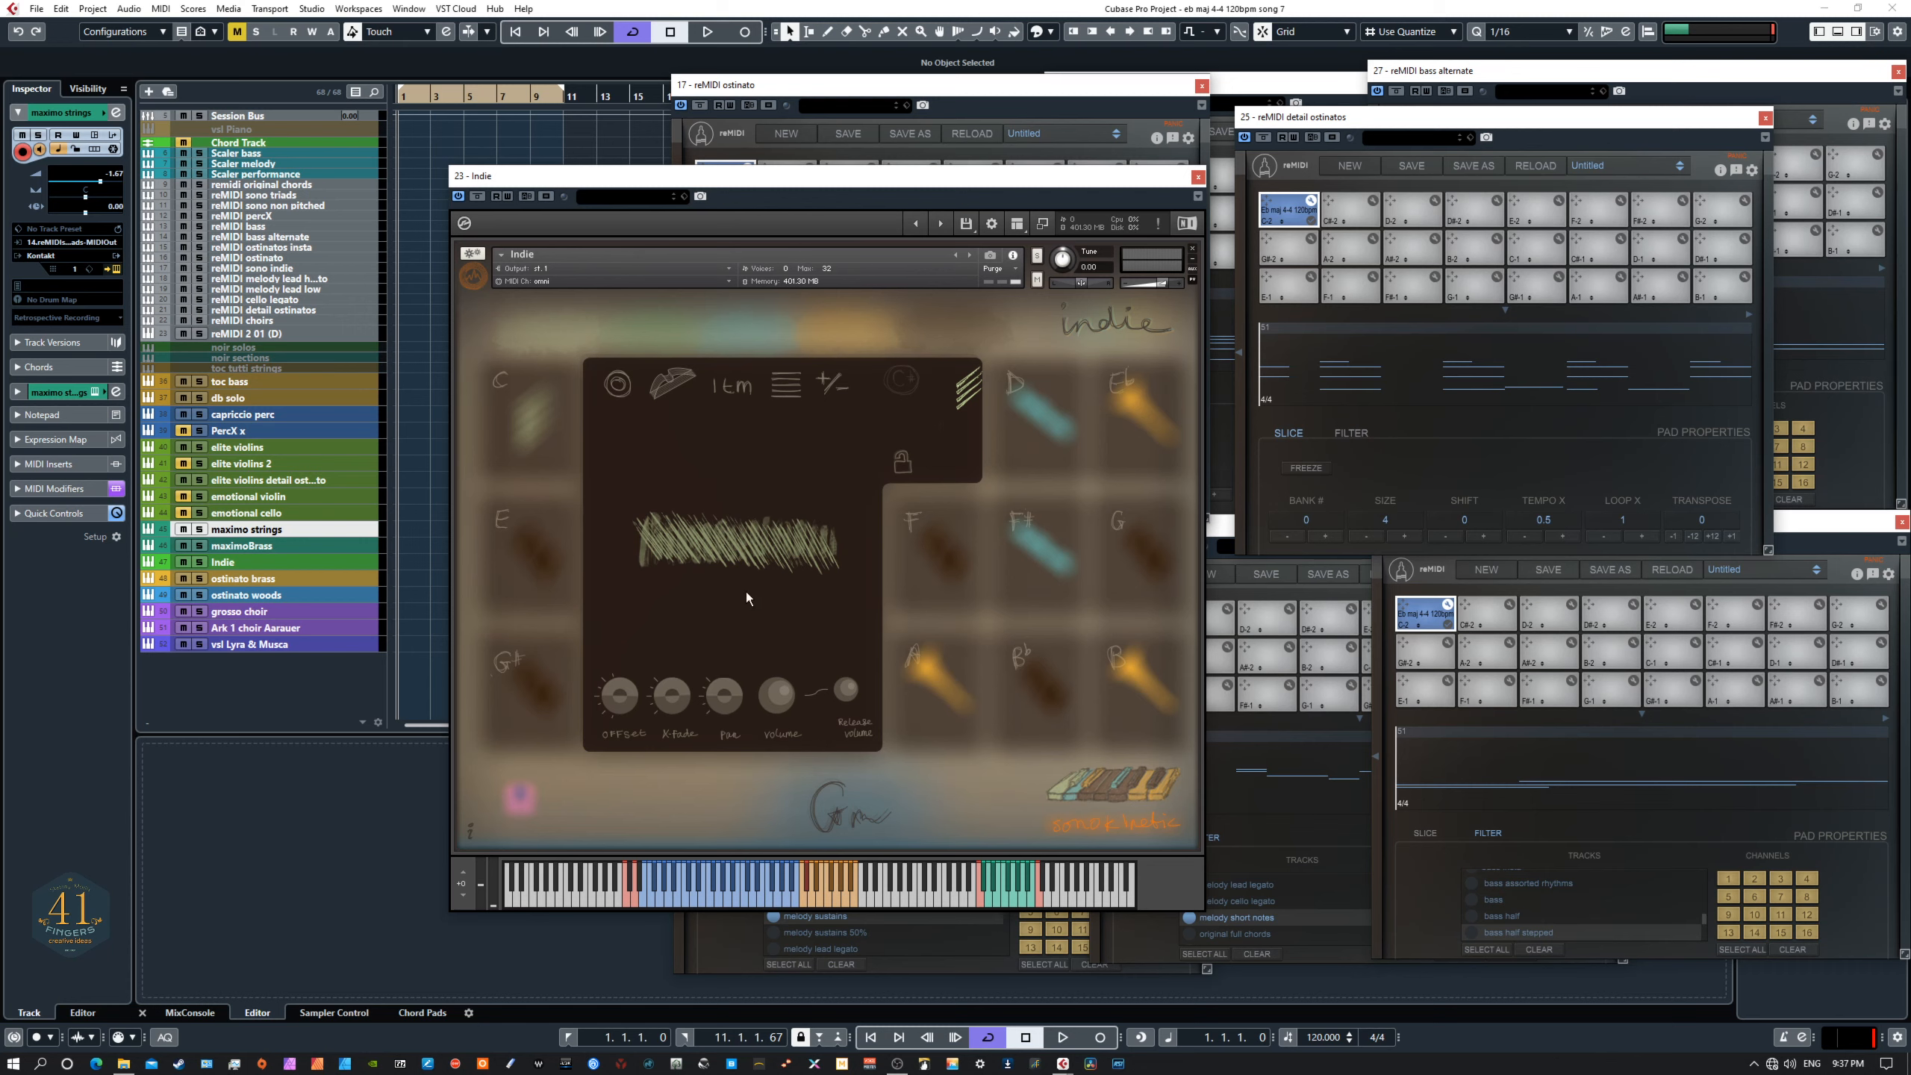
mouse_move(757, 511)
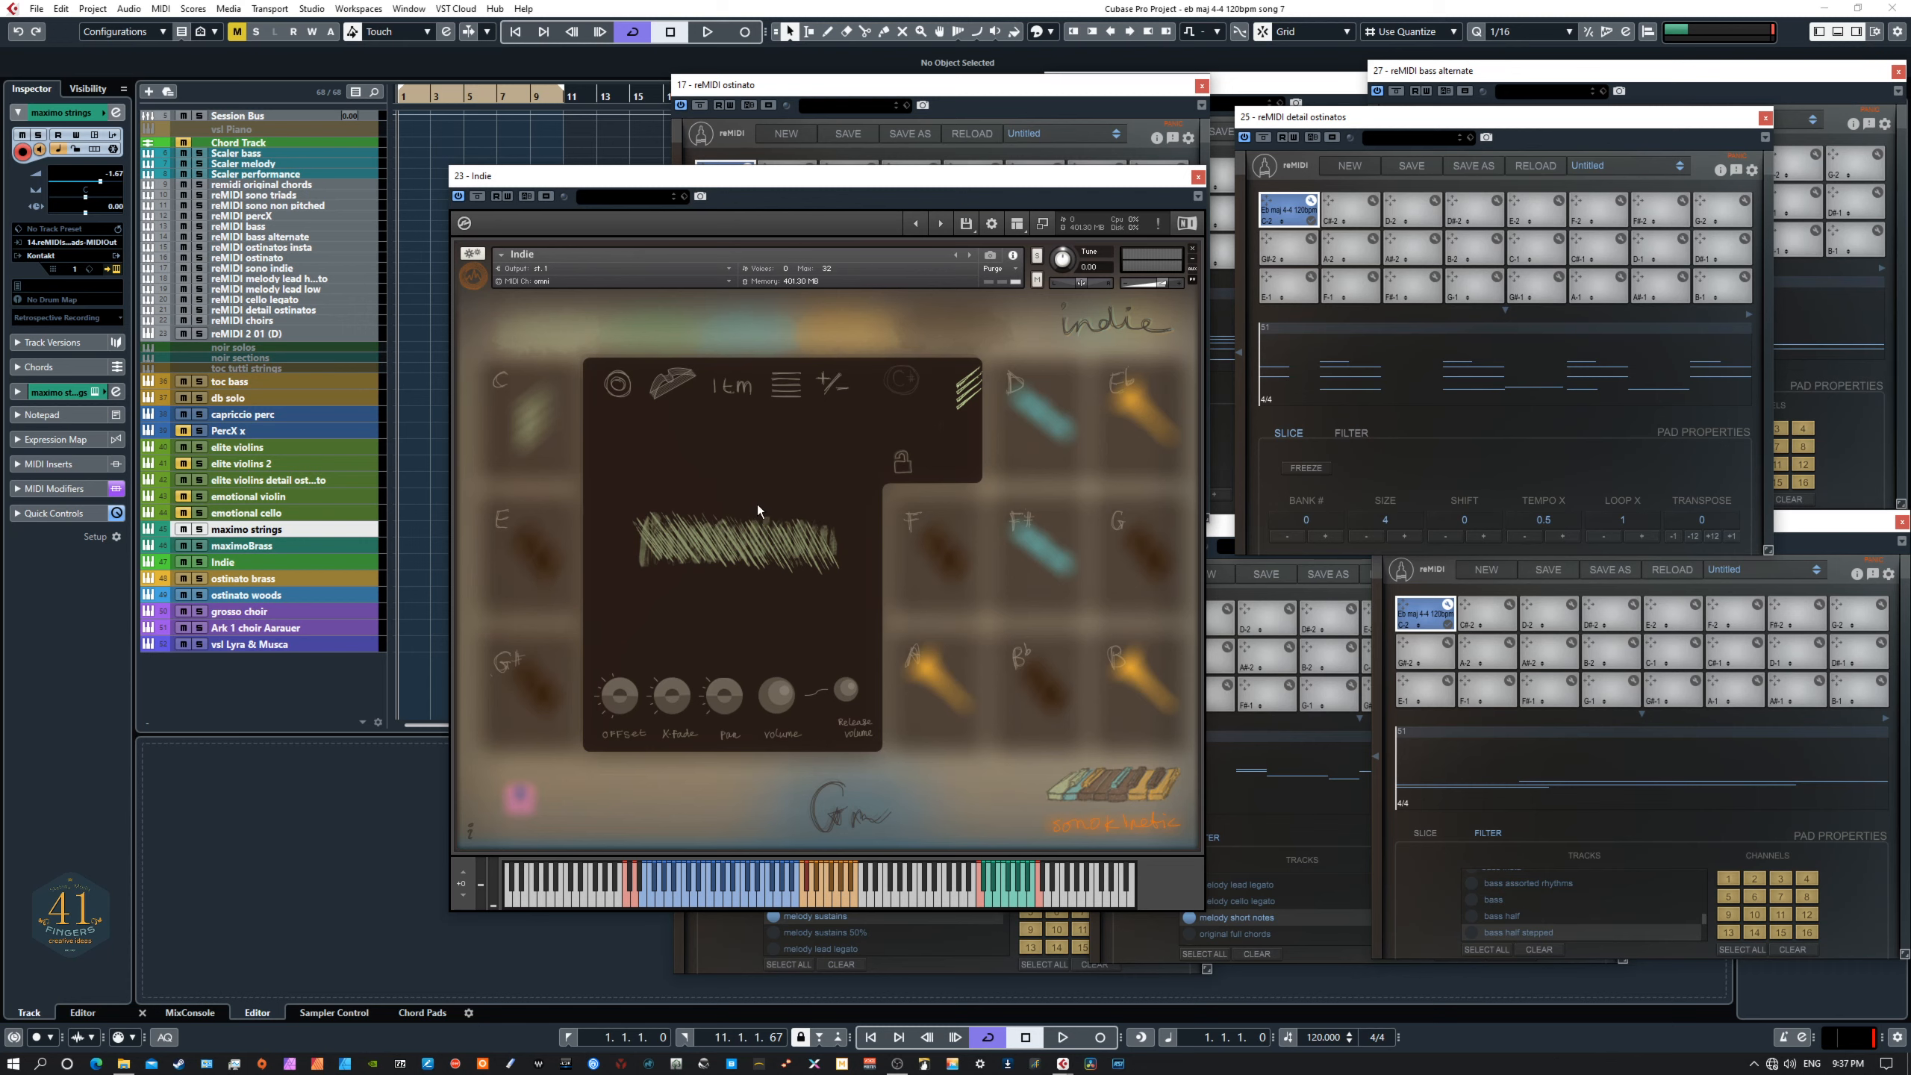